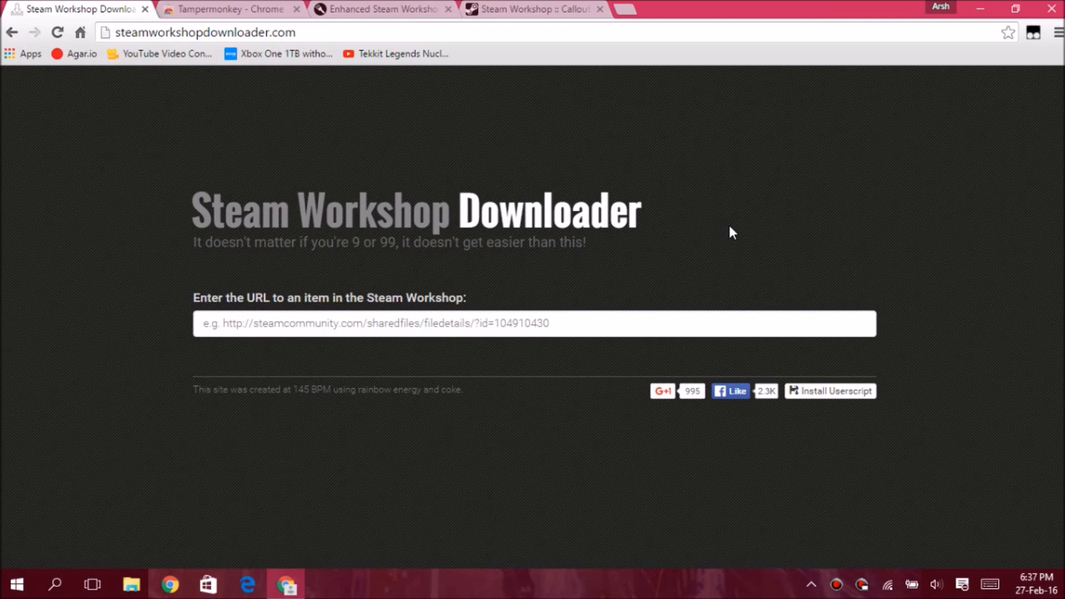
{"action": "mouse_move", "coordinate": [711, 233]}
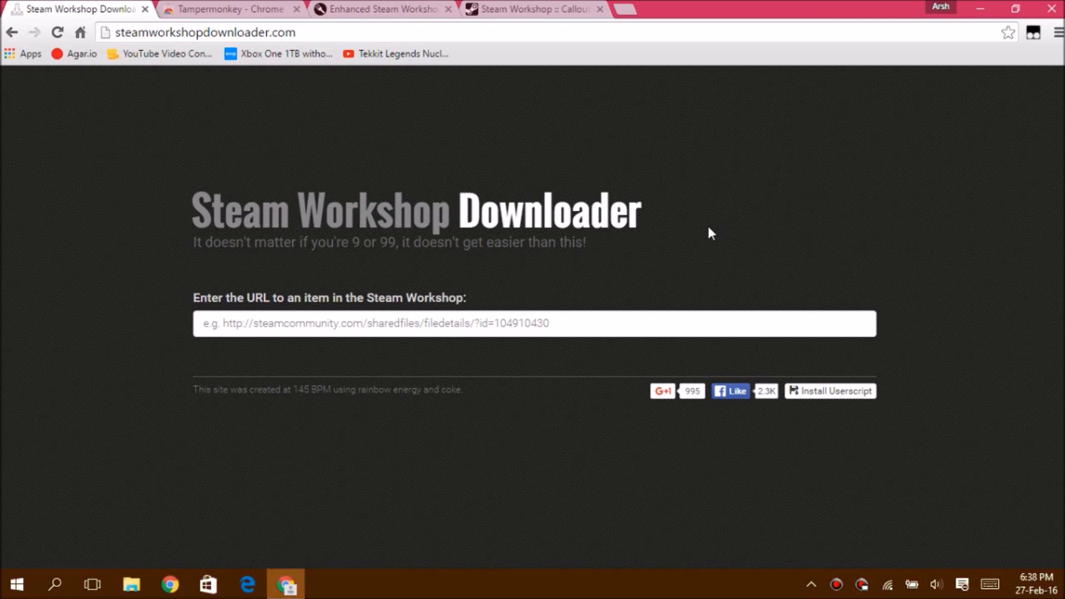
{"action": "mouse_move", "coordinate": [523, 271]}
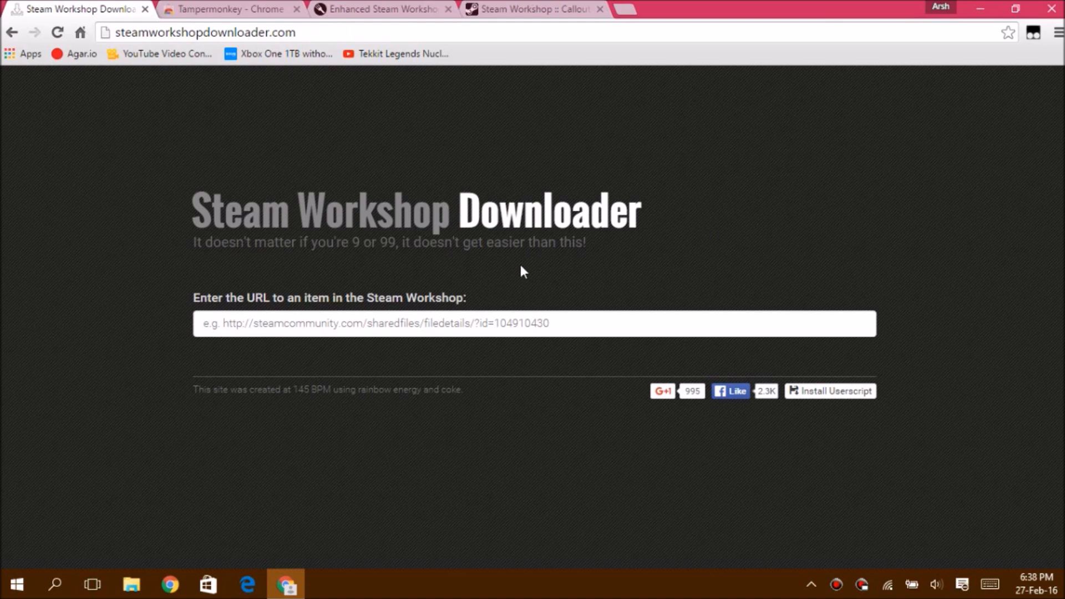
{"action": "mouse_move", "coordinate": [602, 245]}
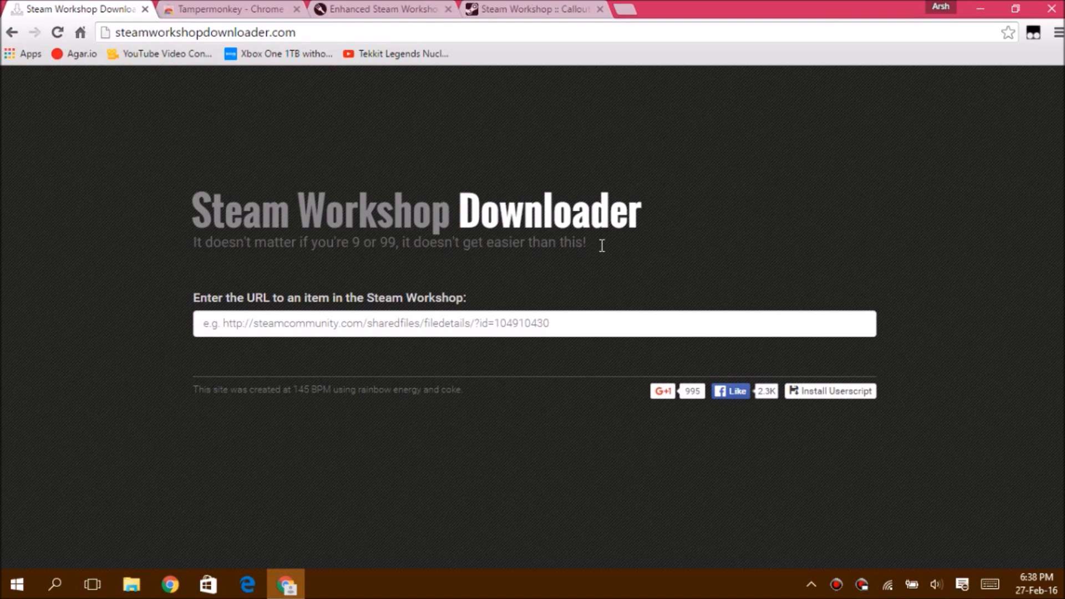
Paste the Callout to soldiers! link (id 579974103) into the downloader and fetch its 507-byte file.
{"action": "left_click_drag", "start_coordinate": [192, 209], "coordinate": [604, 244]}
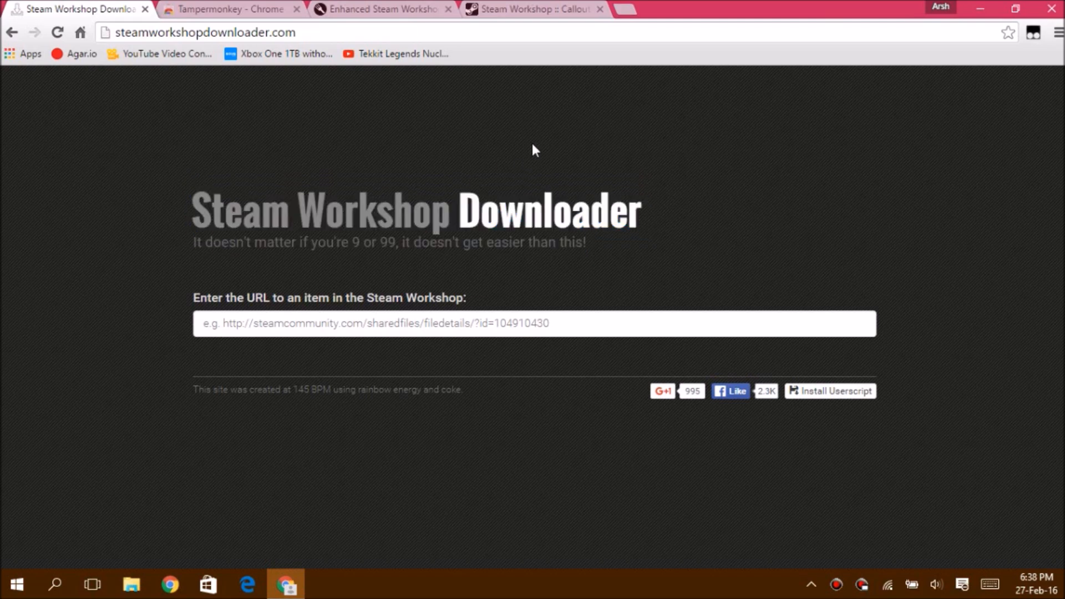
{"action": "left_click", "coordinate": [533, 9]}
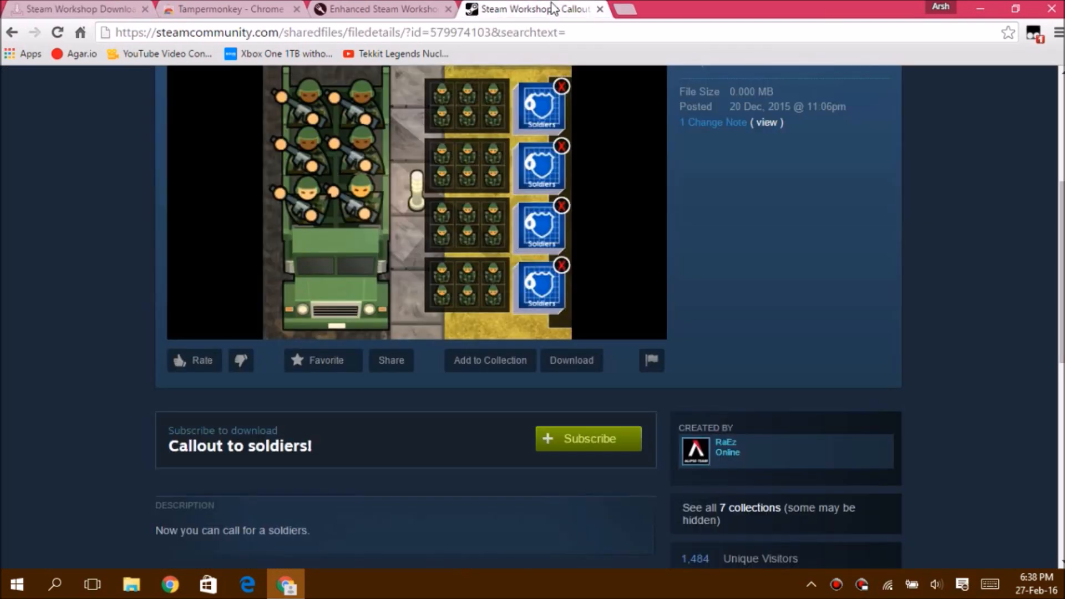
{"action": "scroll", "scroll_direction": "up", "scroll_amount": 3}
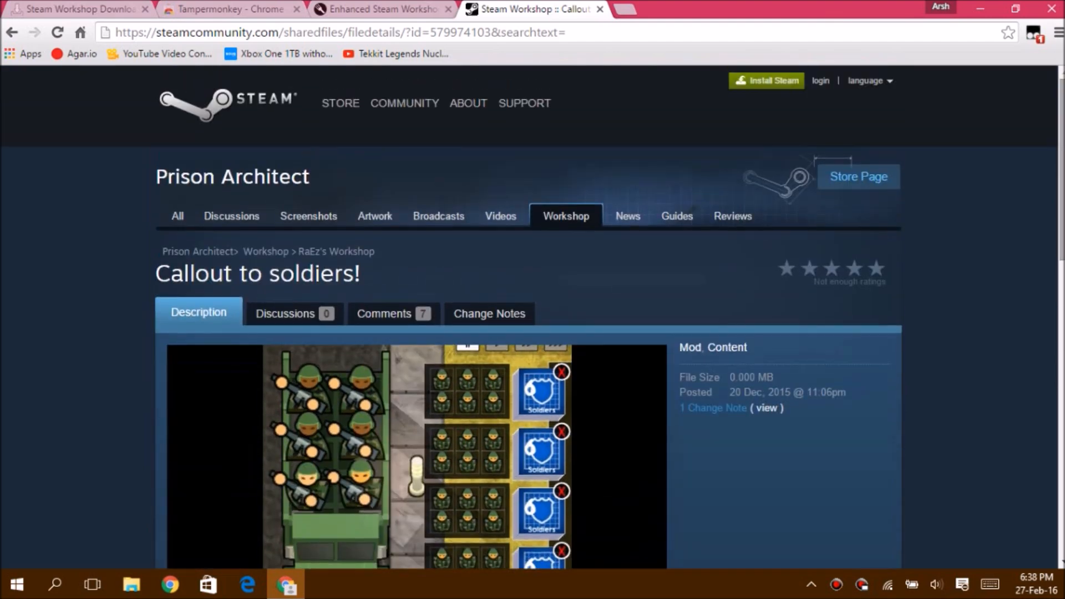
{"action": "scroll", "scroll_direction": "down", "scroll_amount": 3}
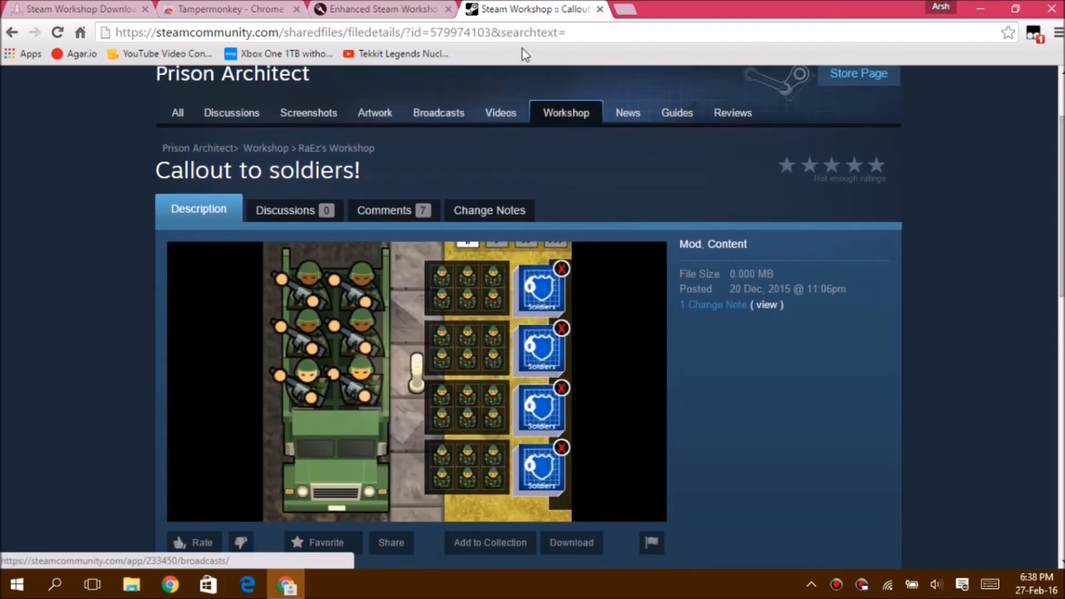
{"action": "left_click", "coordinate": [339, 32]}
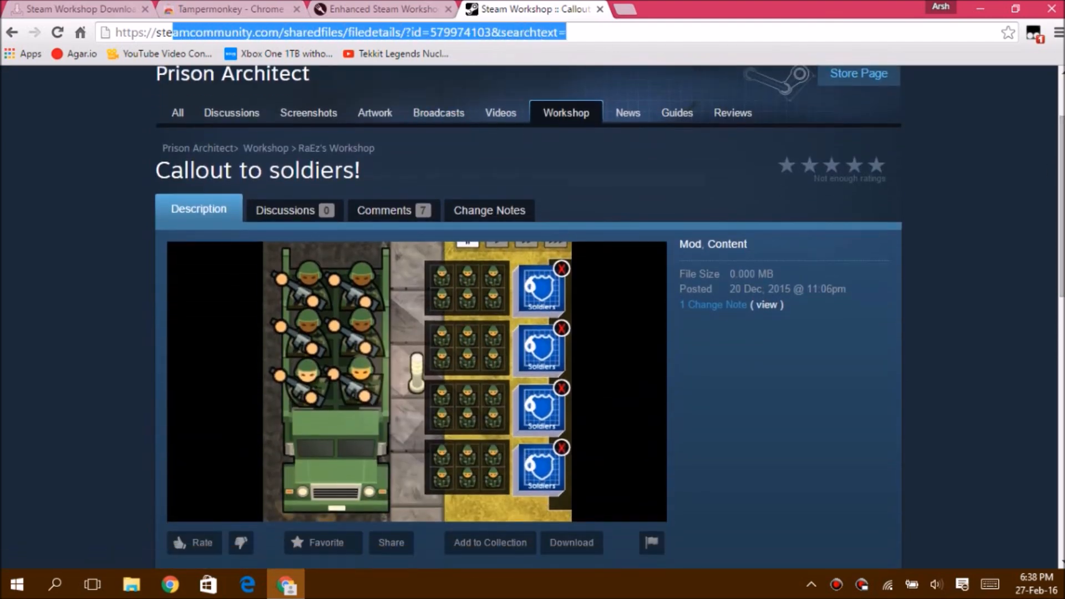
{"action": "left_click", "coordinate": [75, 9]}
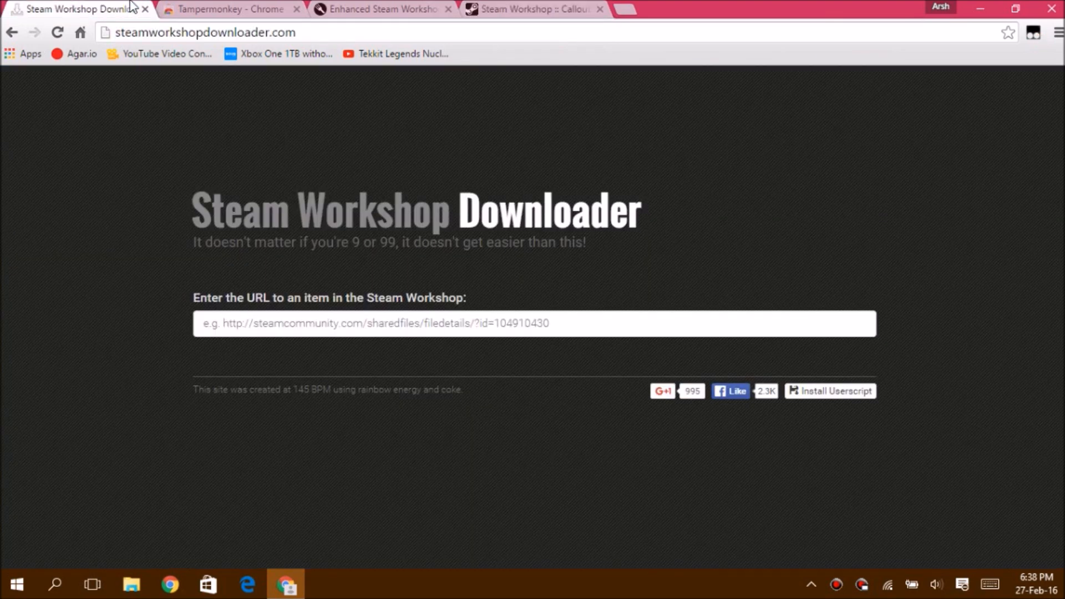
{"action": "type", "text": "https://steamcommunity.com/sharedfiles/filedetails/?id=579974103&searchtext="}
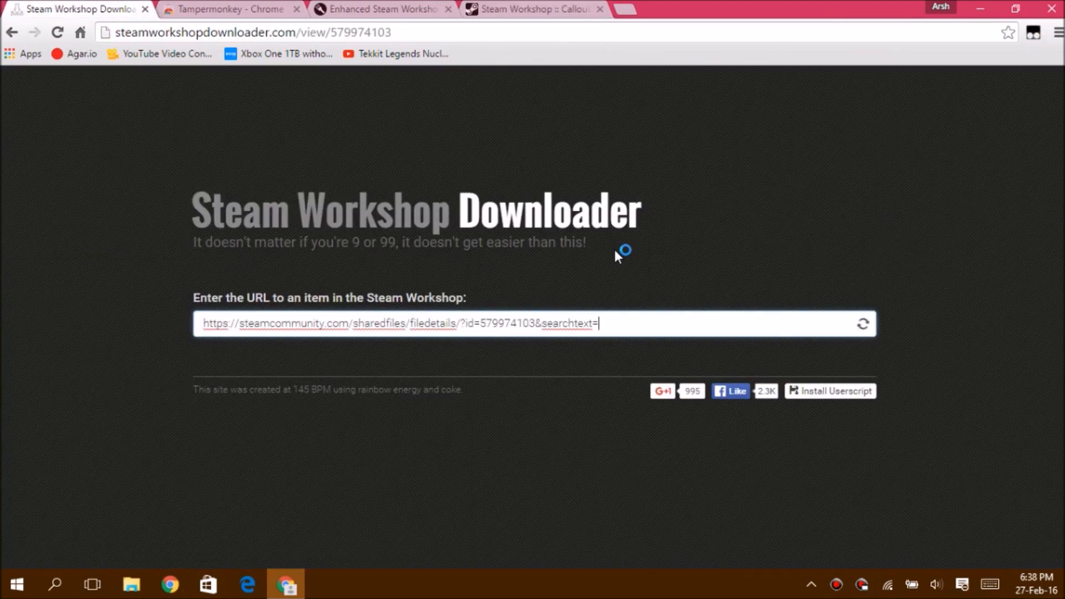
{"action": "left_click", "coordinate": [863, 323]}
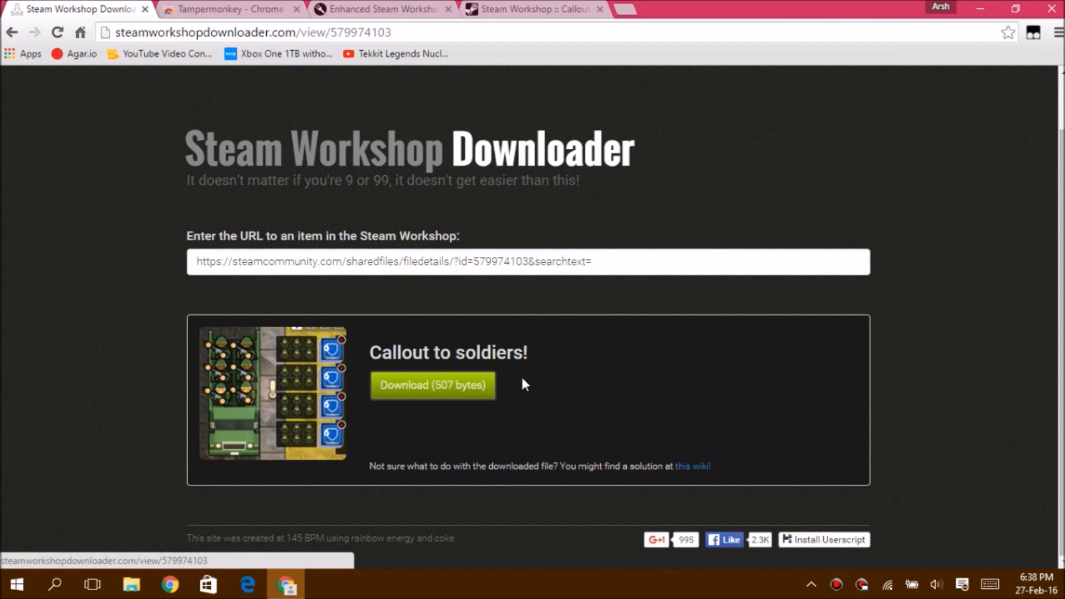
{"action": "mouse_move", "coordinate": [968, 273]}
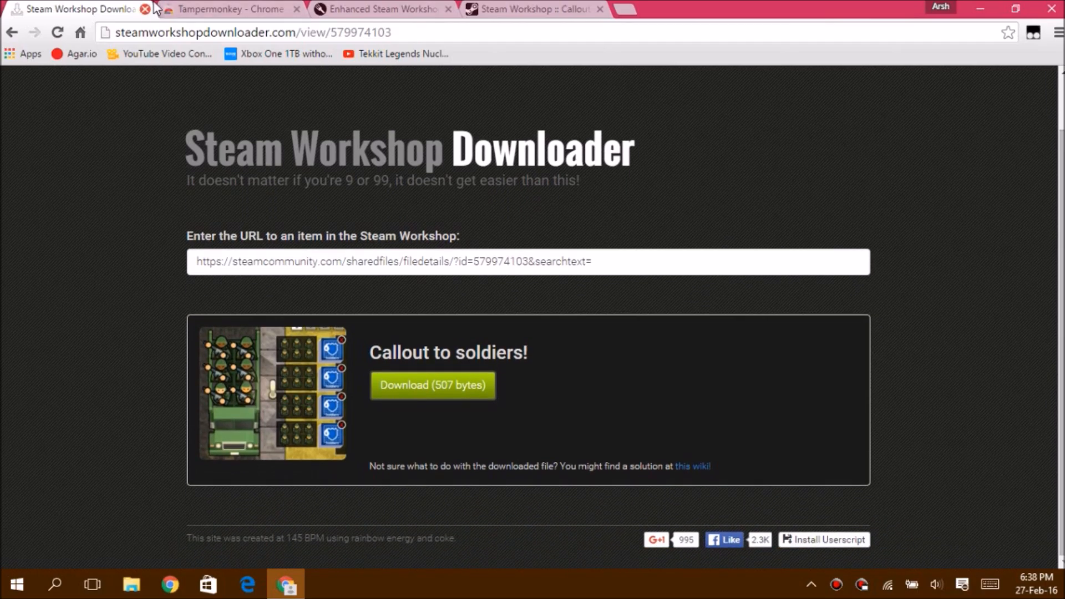
{"action": "mouse_move", "coordinate": [203, 9]}
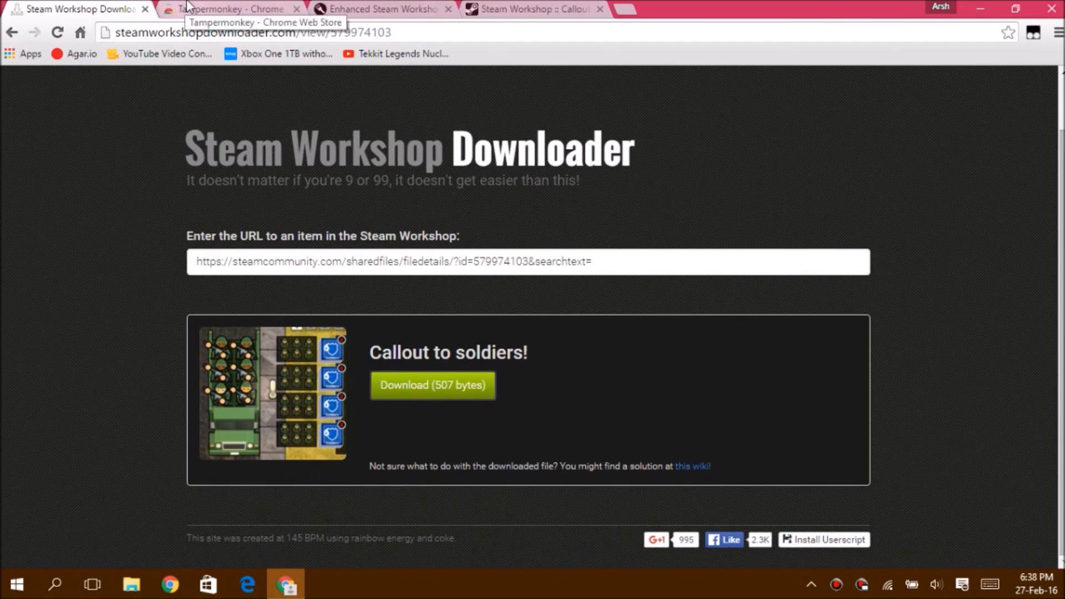
Confirm on the Tampermonkey store page that the extension is already added to Chrome.
{"action": "left_click", "coordinate": [230, 9]}
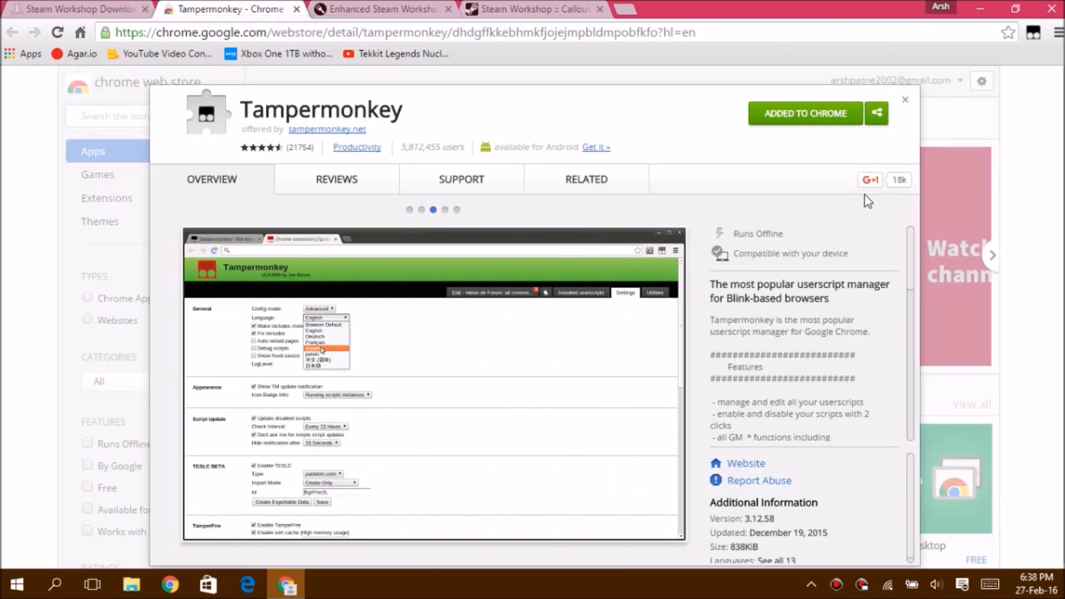
{"action": "mouse_move", "coordinate": [815, 128]}
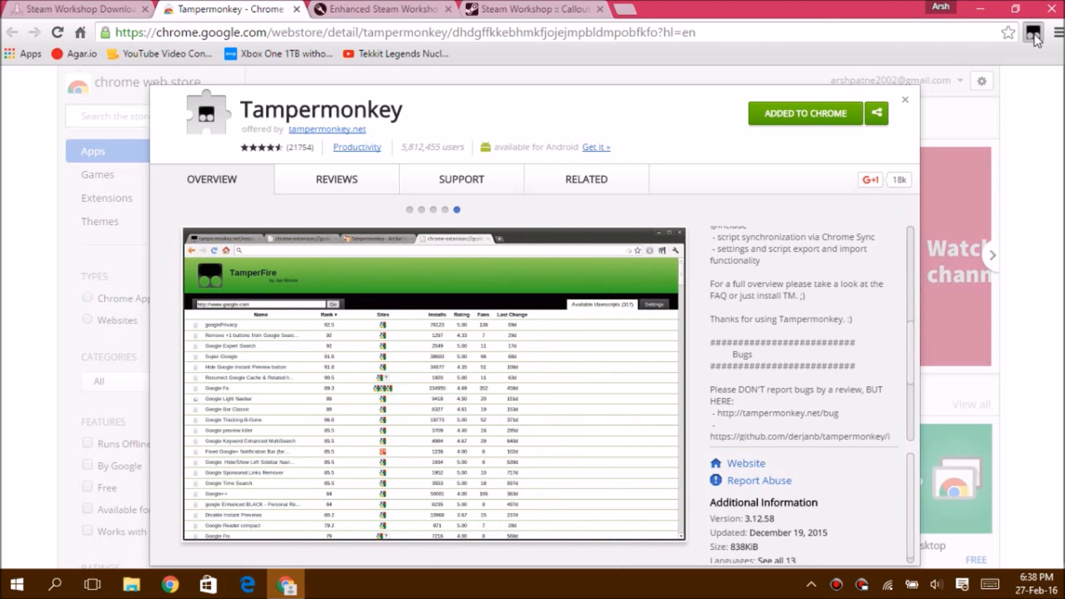
{"action": "left_click", "coordinate": [1035, 32]}
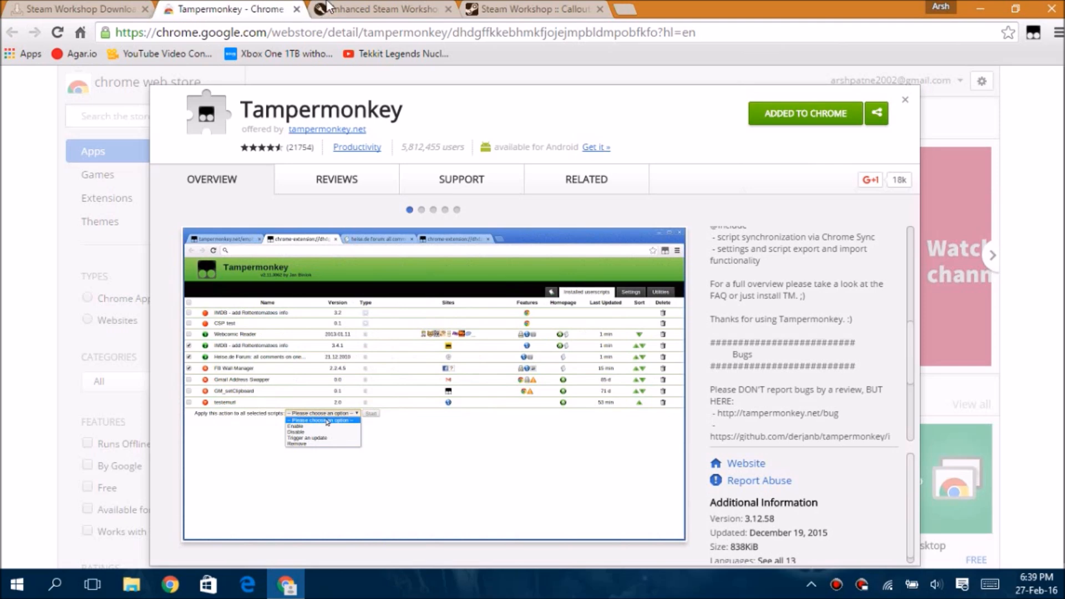
{"action": "left_click", "coordinate": [381, 9]}
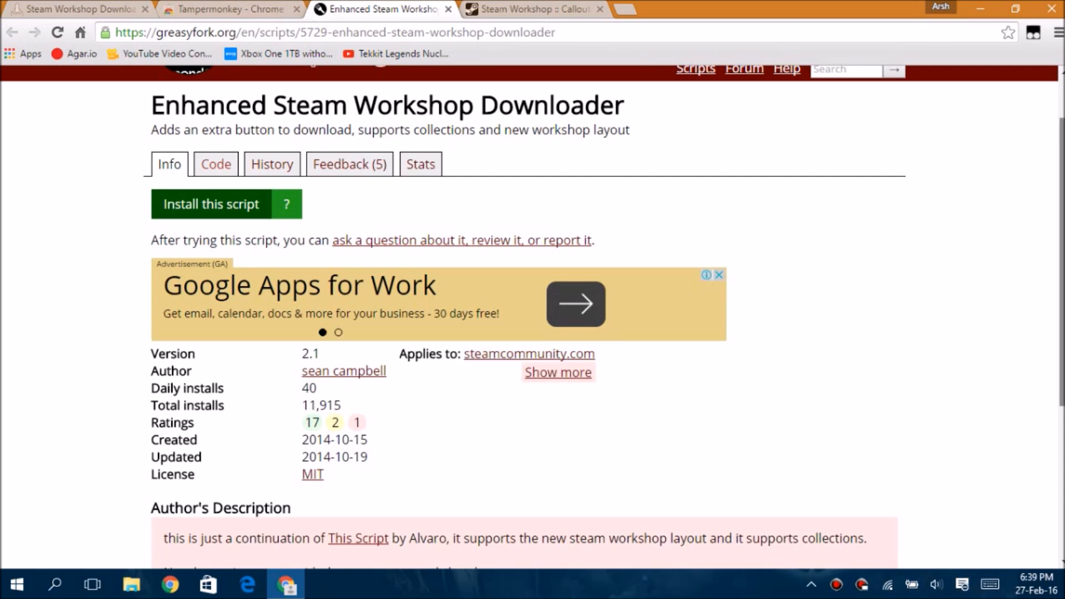
Scroll through the Enhanced Steam Workshop Downloader script page, then return to the Callout to soldiers! tab.
{"action": "scroll", "scroll_direction": "down", "scroll_amount": 3}
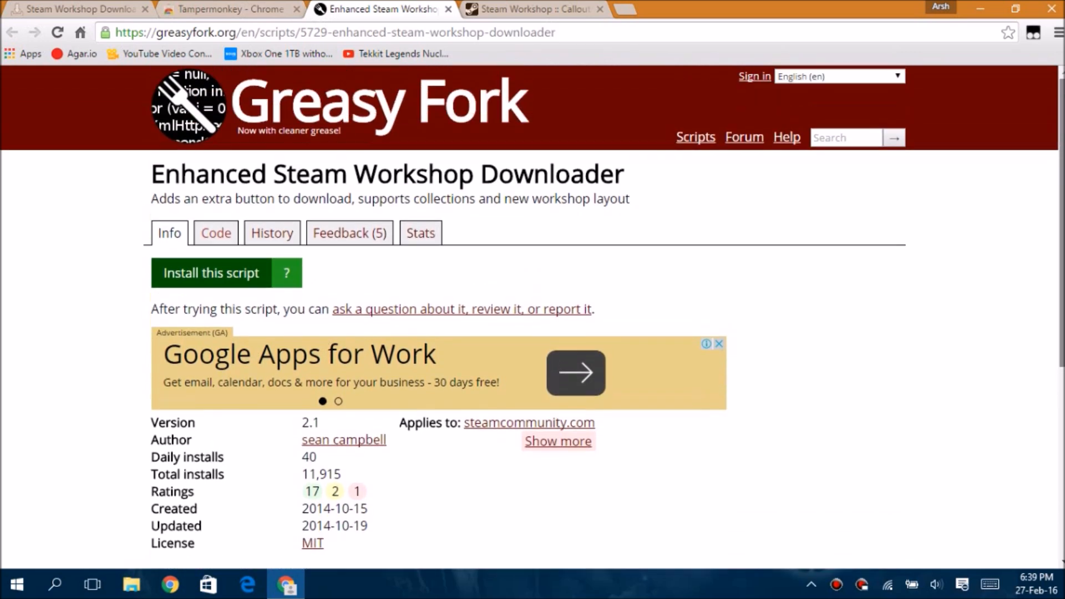
{"action": "mouse_move", "coordinate": [286, 282]}
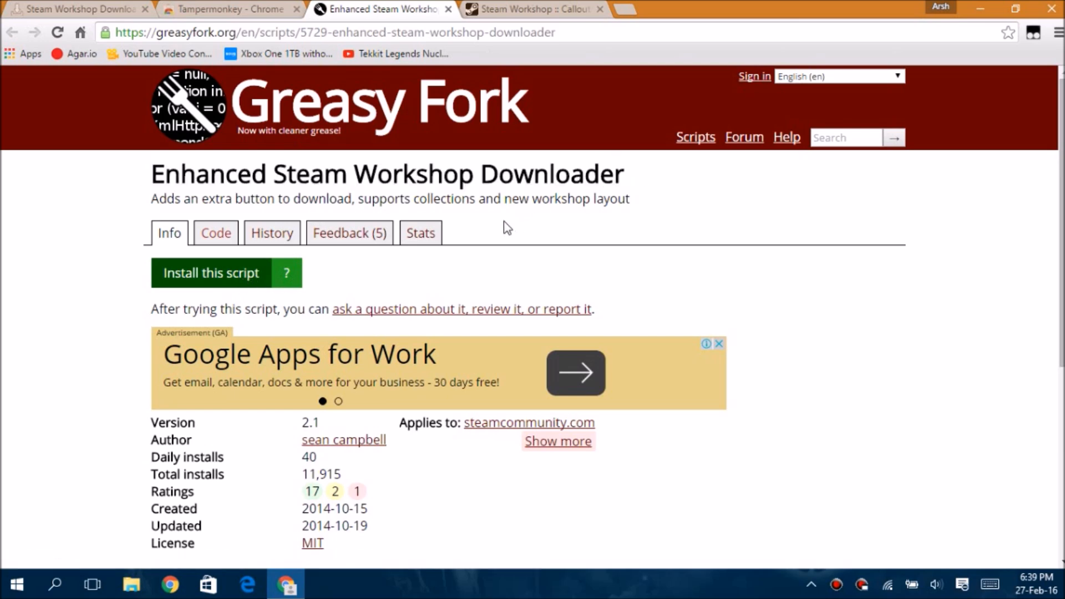
{"action": "left_click", "coordinate": [211, 272]}
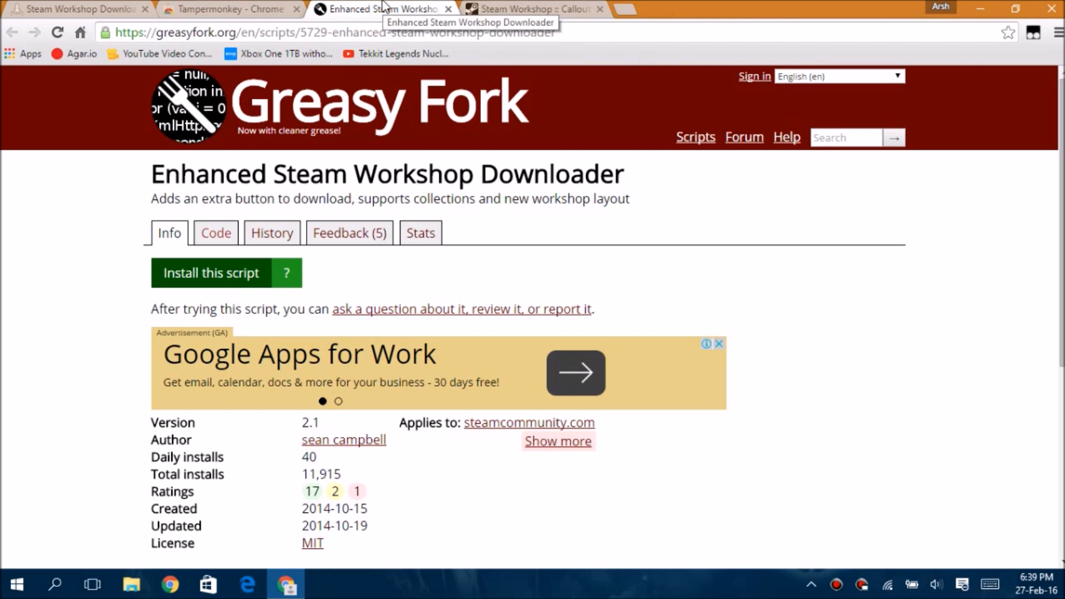
{"action": "left_click", "coordinate": [529, 8]}
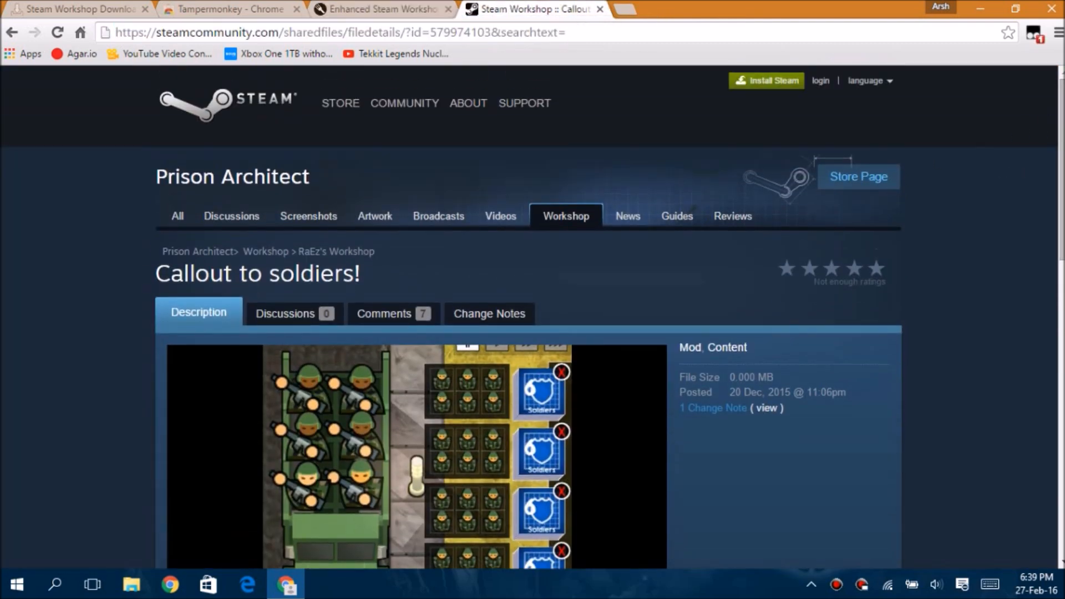
Scroll the Callout to soldiers! page down to the script-added Download button row.
{"action": "scroll", "scroll_direction": "down", "scroll_amount": 3}
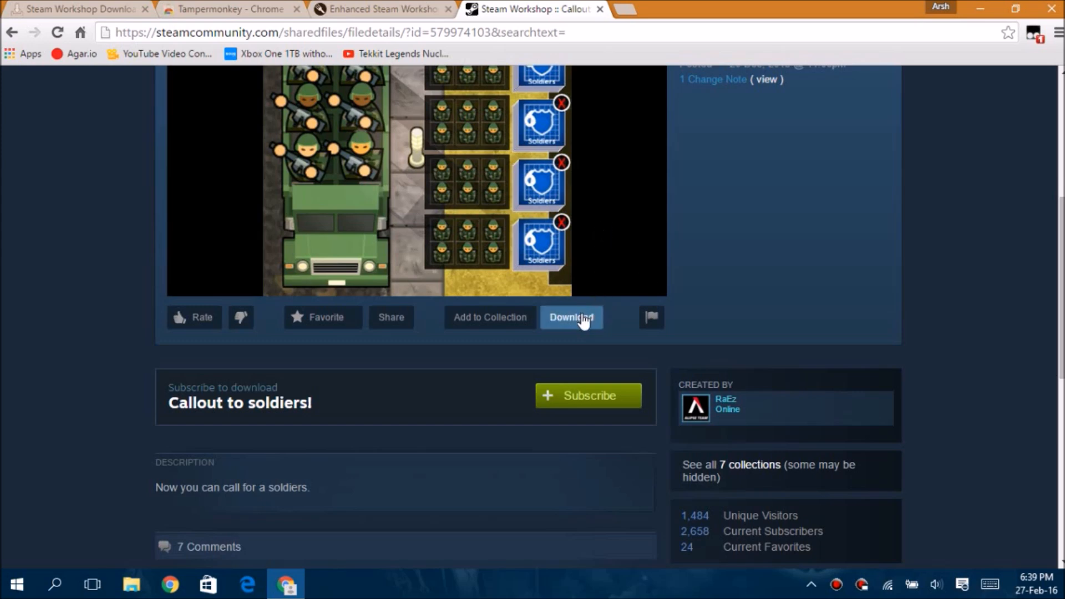
{"action": "mouse_move", "coordinate": [578, 325]}
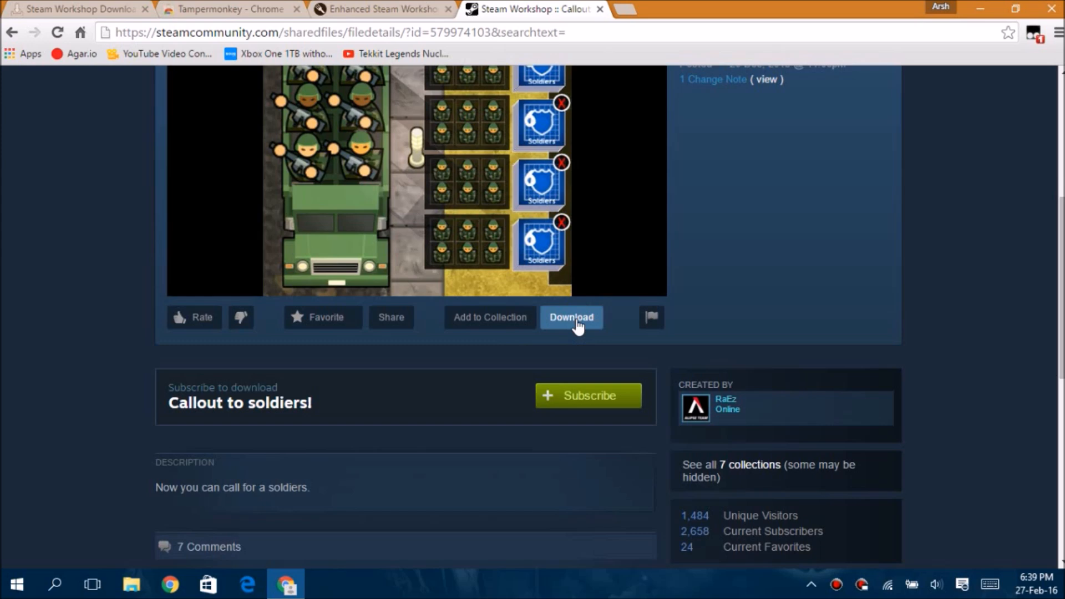
Download the mod and save it to the Desktop as 'Callout Of Soldiers.mod'.
{"action": "left_click", "coordinate": [570, 317]}
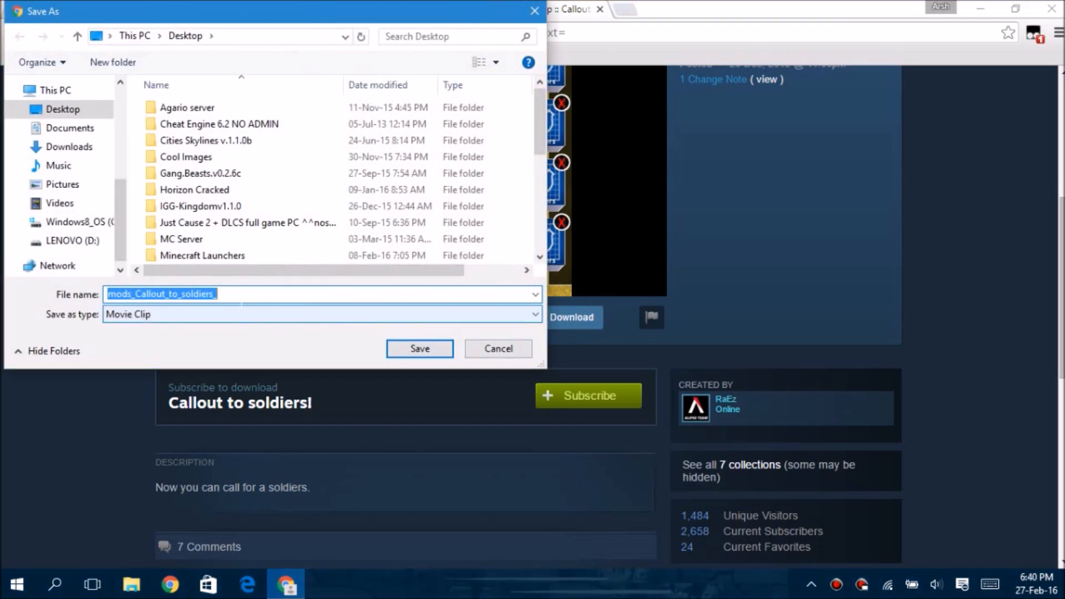
{"action": "left_click", "coordinate": [319, 314]}
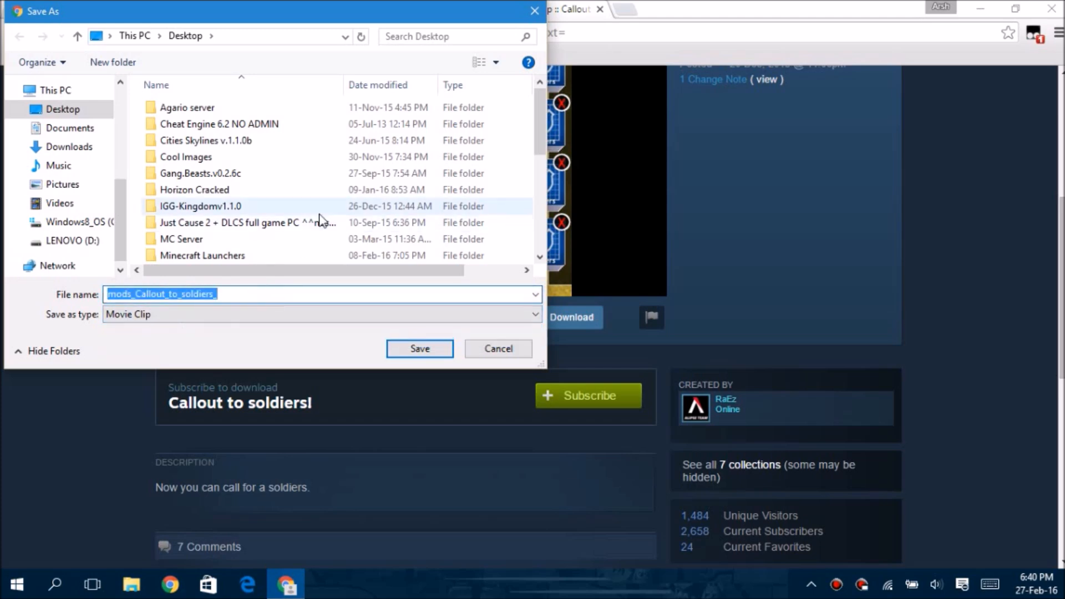
{"action": "type", "text": "Callout Of"}
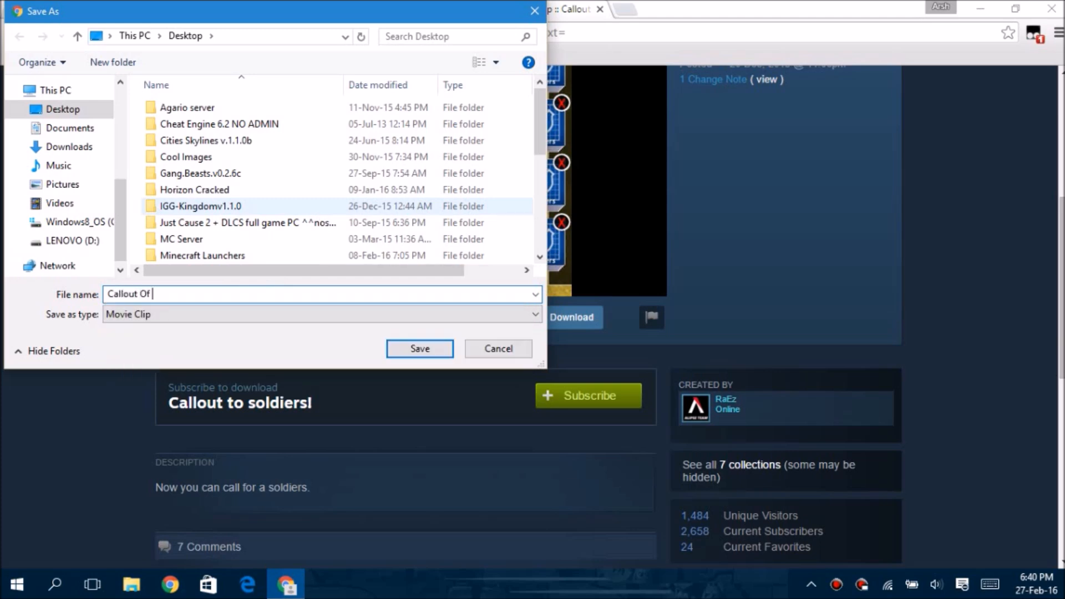
{"action": "type", "text": "Soldiers"}
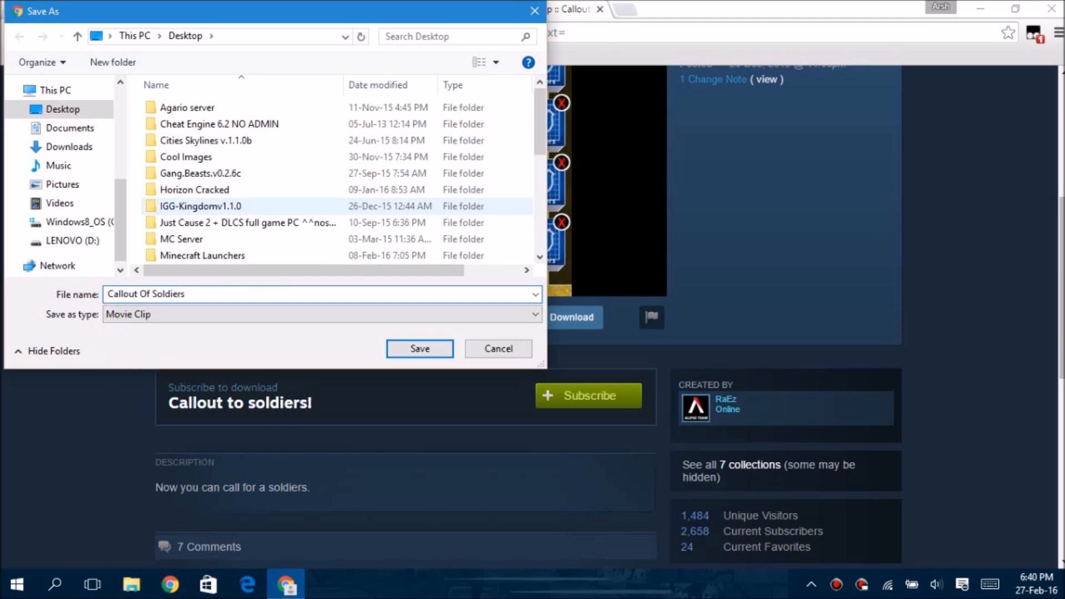
{"action": "type", "text": ".mod"}
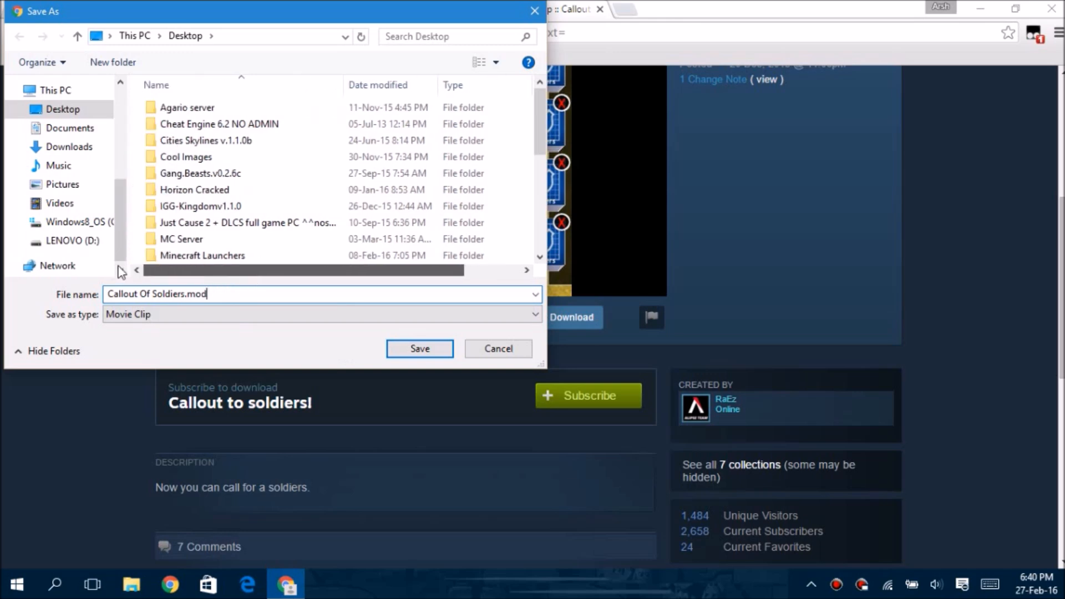
{"action": "left_click", "coordinate": [419, 348]}
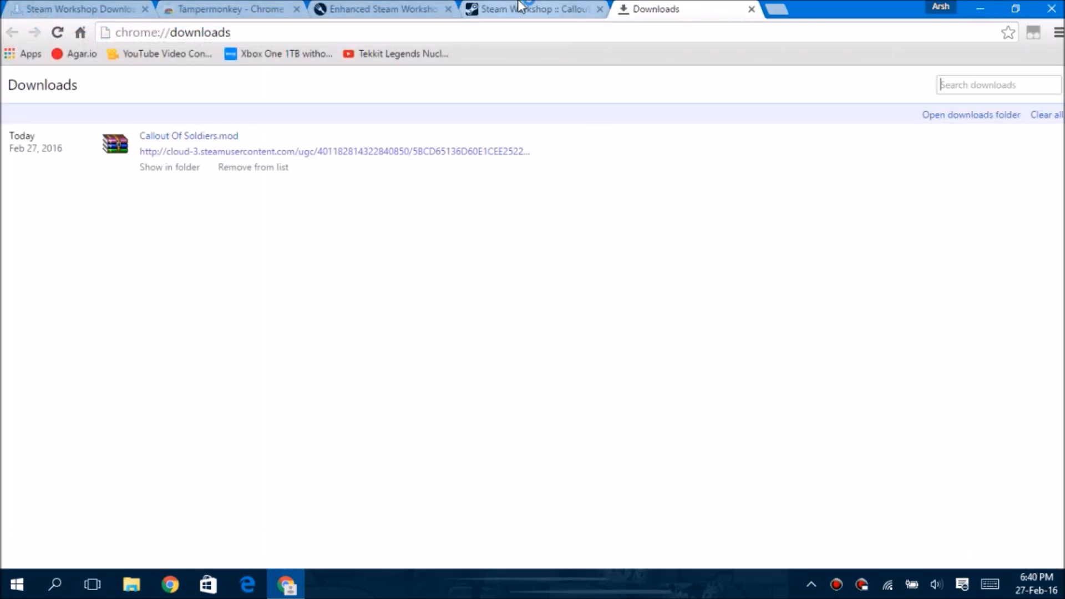
{"action": "mouse_move", "coordinate": [252, 167]}
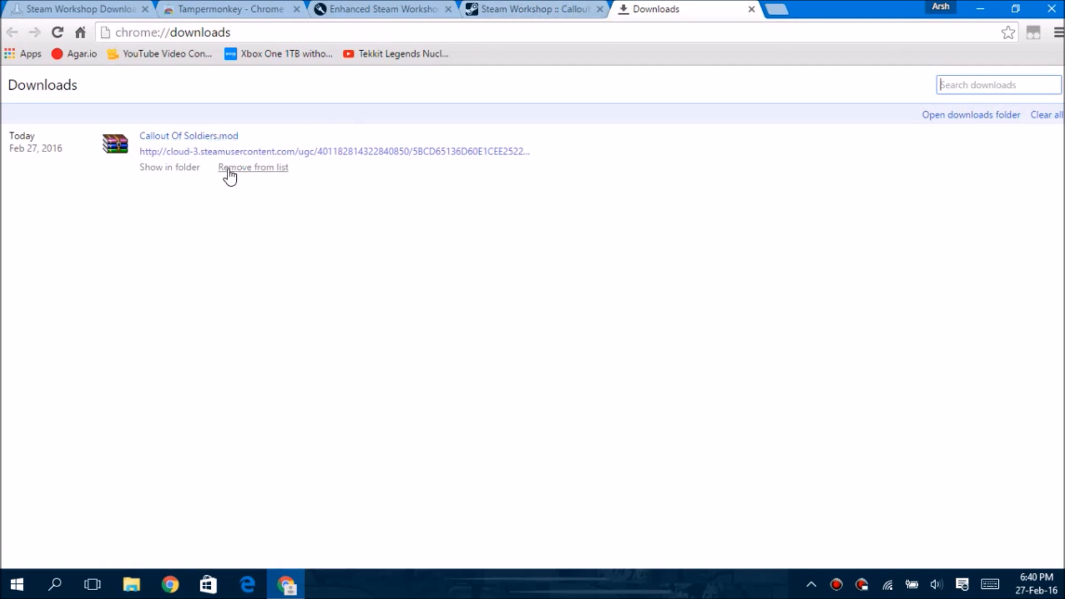
Remove the Callout Of Soldiers.mod entry from Chrome's downloads list.
{"action": "left_click", "coordinate": [253, 167]}
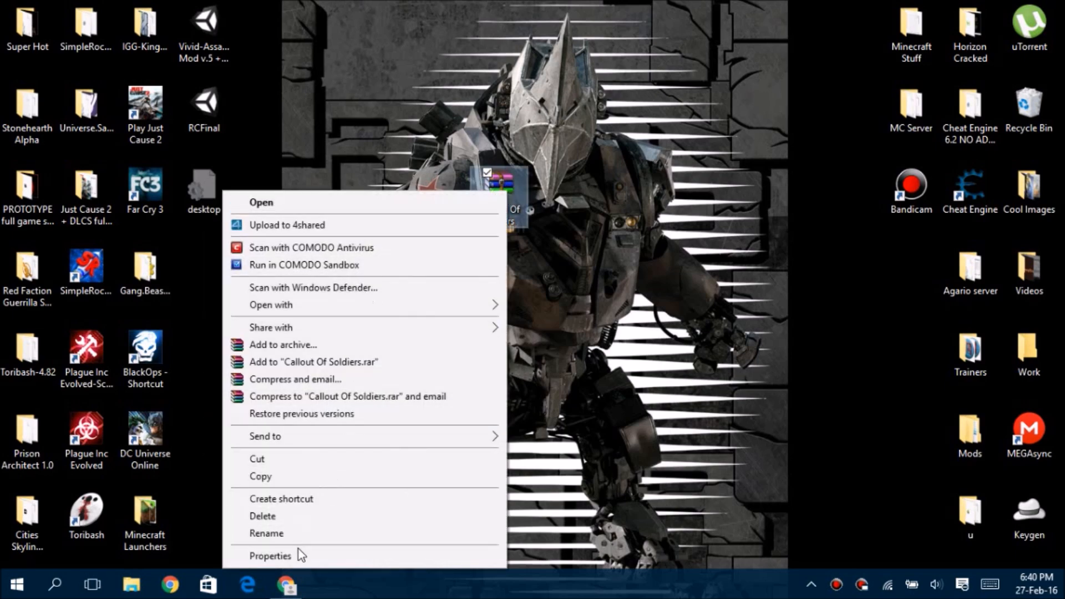
From the mod file's Properties, change its Opens with app and browse this PC for another program.
{"action": "left_click", "coordinate": [270, 555]}
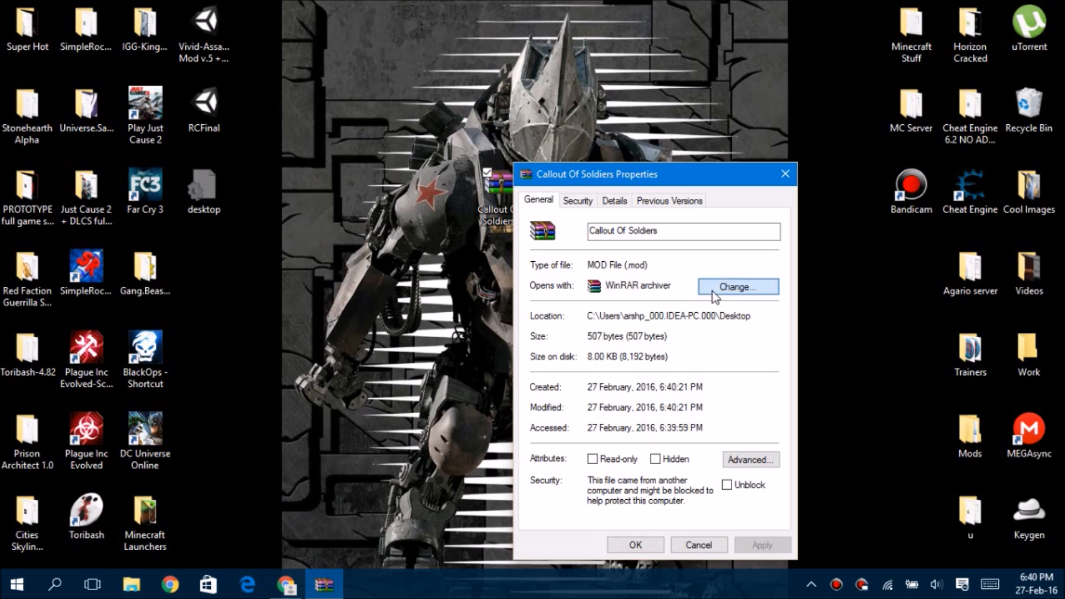
{"action": "left_click", "coordinate": [737, 287]}
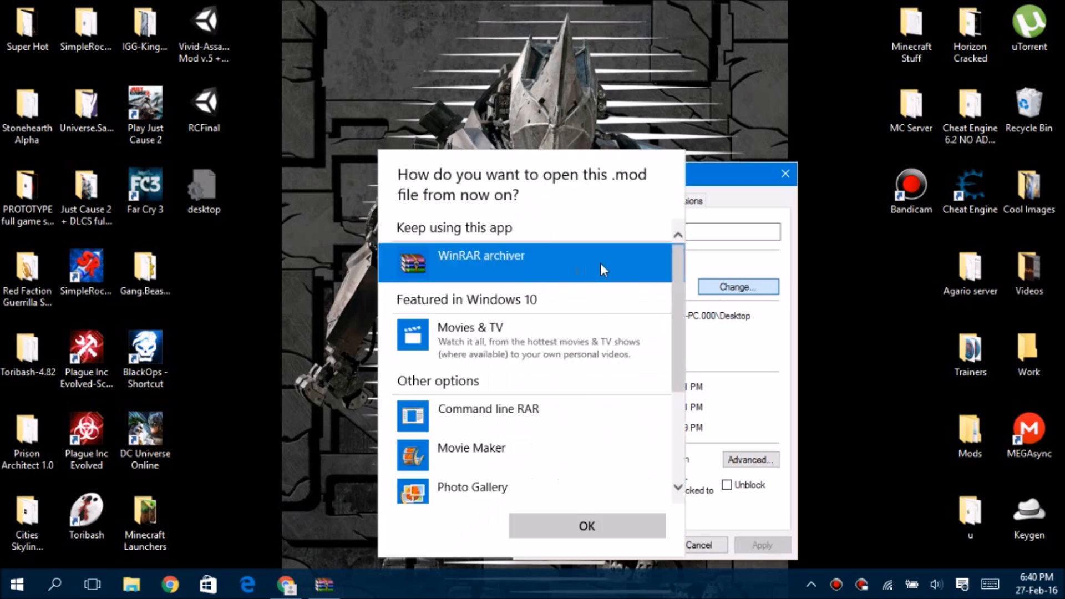
{"action": "scroll", "scroll_direction": "down", "scroll_amount": 3}
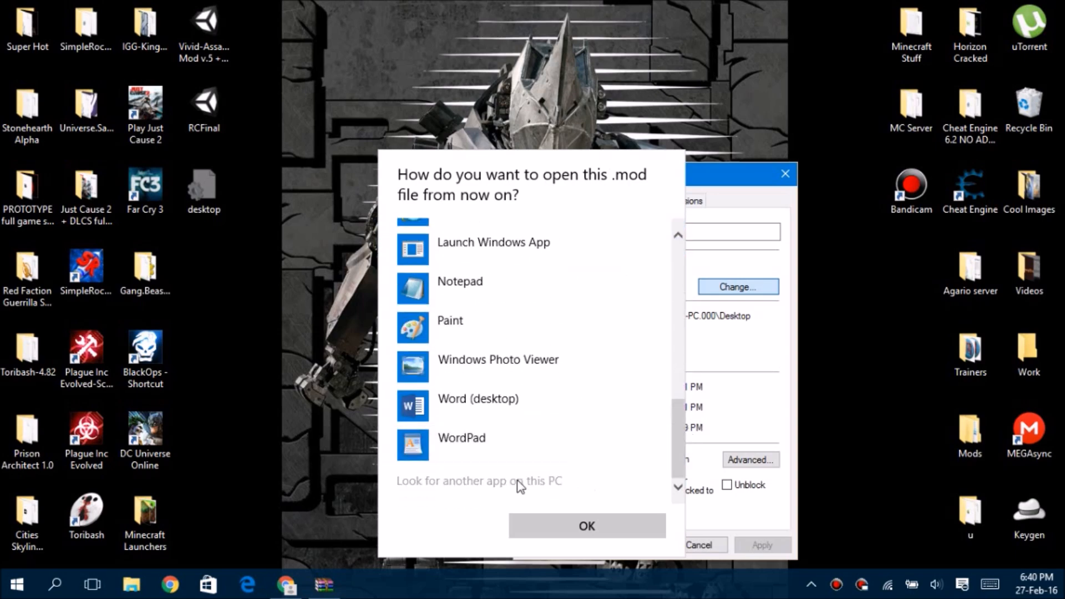
{"action": "left_click", "coordinate": [478, 481]}
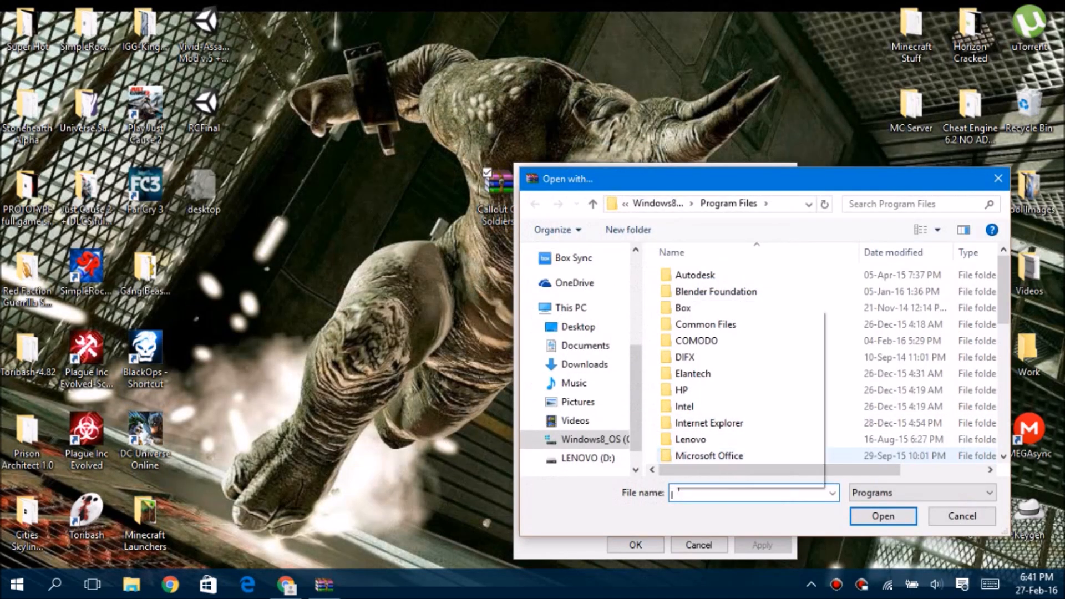
Search the C: drive folders, including Program Files and Documents and Settings, for WinRAR.
{"action": "type", "text": "wi"}
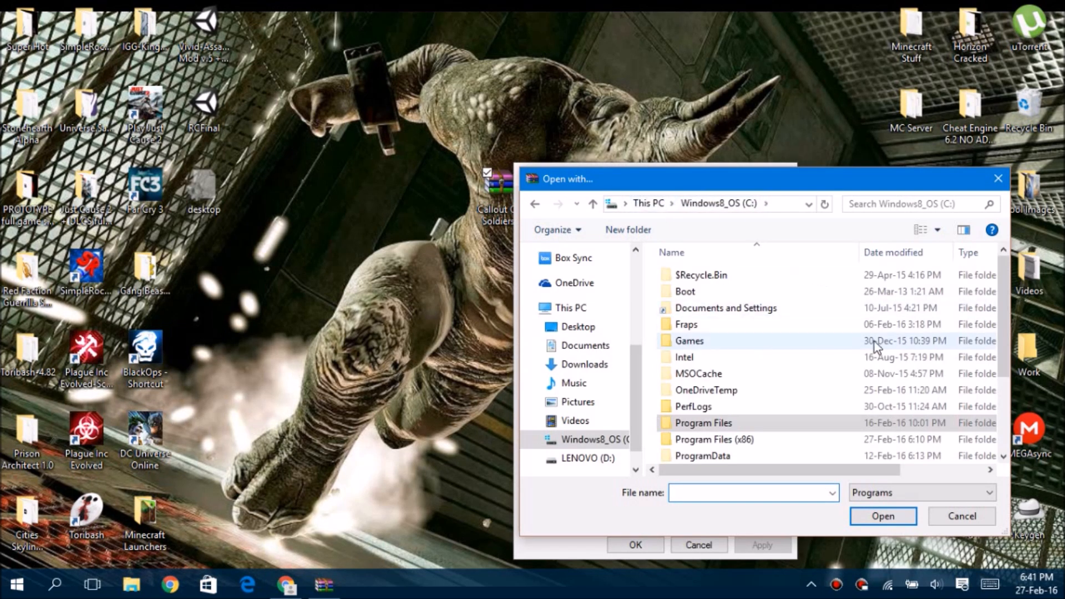
{"action": "double_click", "coordinate": [704, 422]}
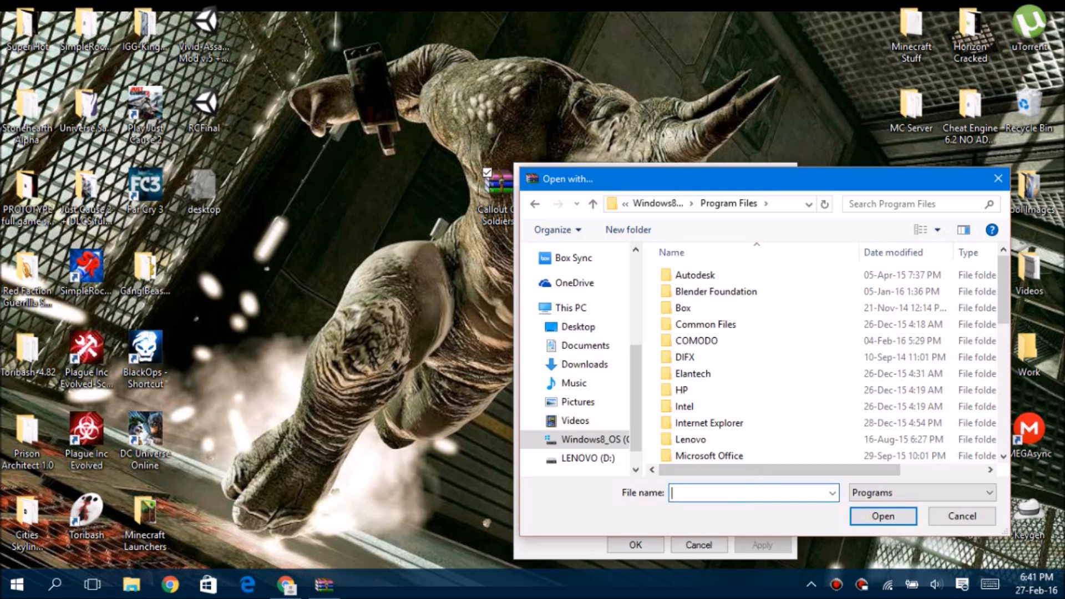
{"action": "type", "text": "win"}
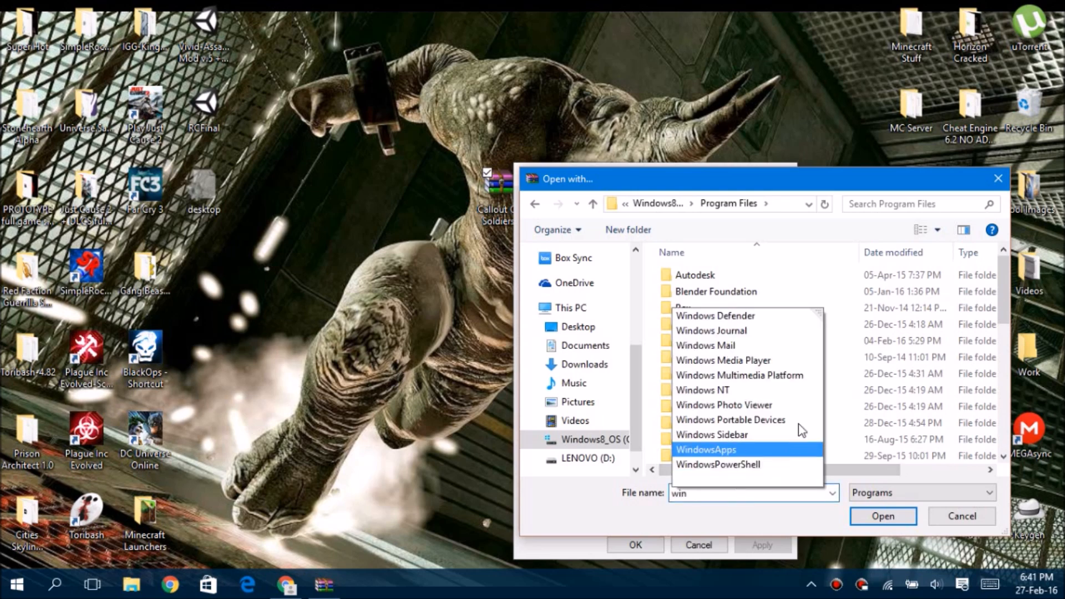
{"action": "left_click", "coordinate": [592, 203]}
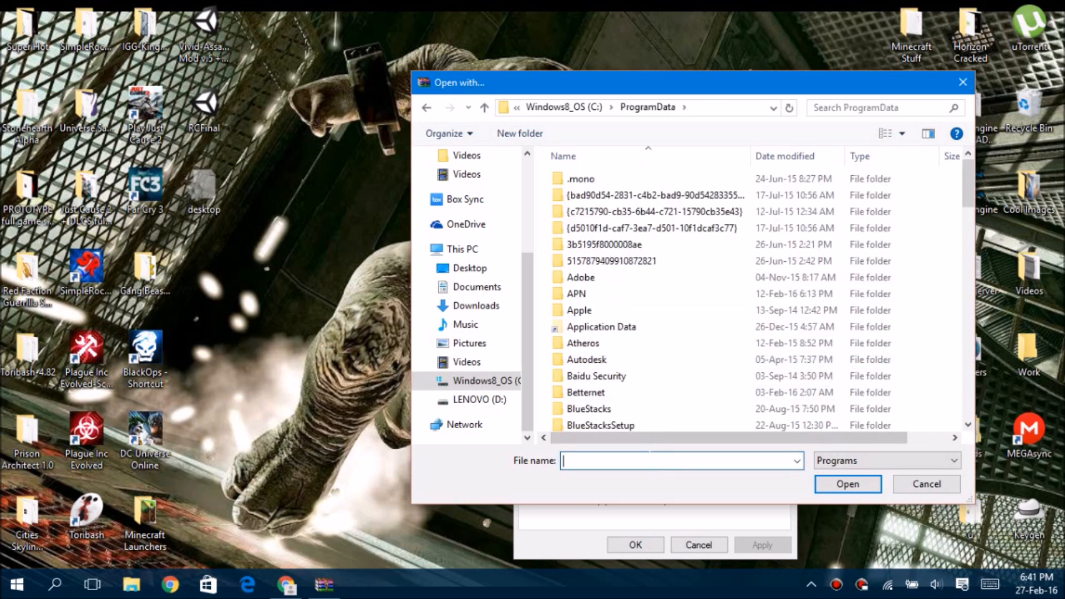
{"action": "left_click", "coordinate": [586, 360]}
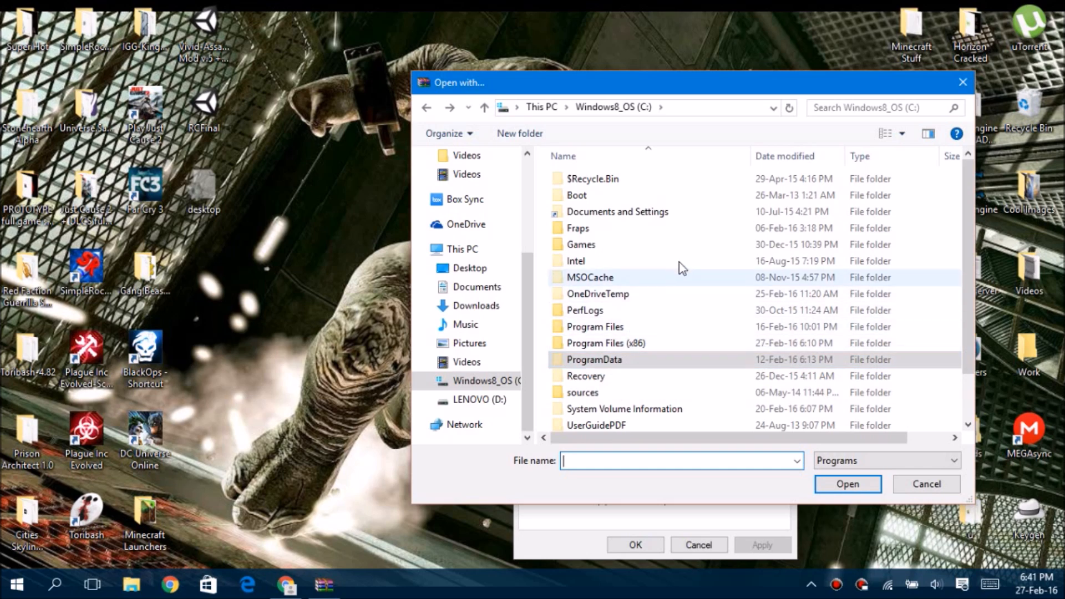
{"action": "scroll", "scroll_direction": "down", "scroll_amount": 3}
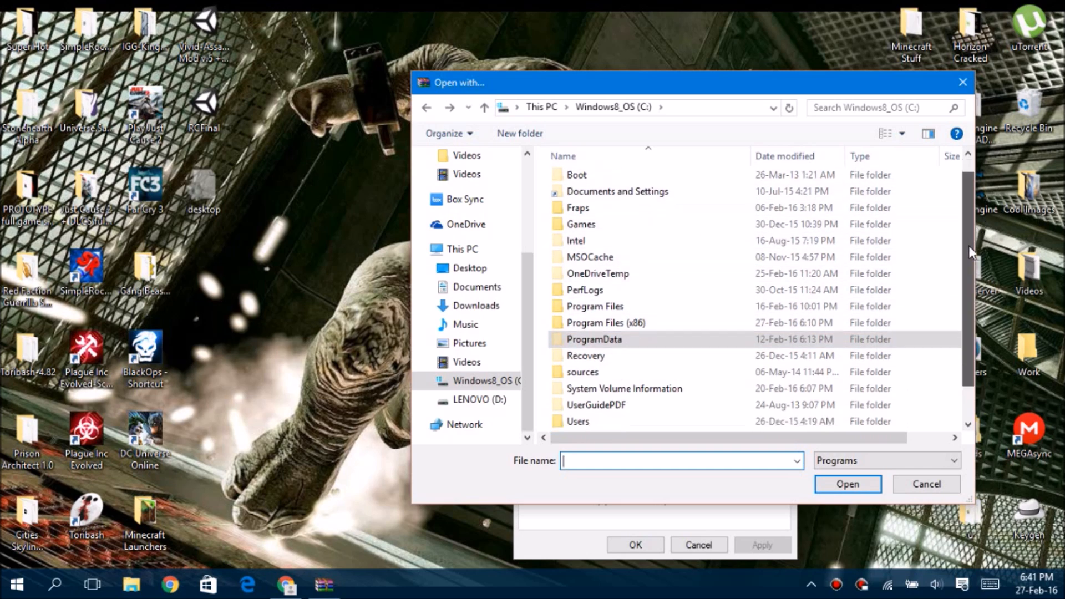
{"action": "scroll", "scroll_direction": "down", "scroll_amount": 3}
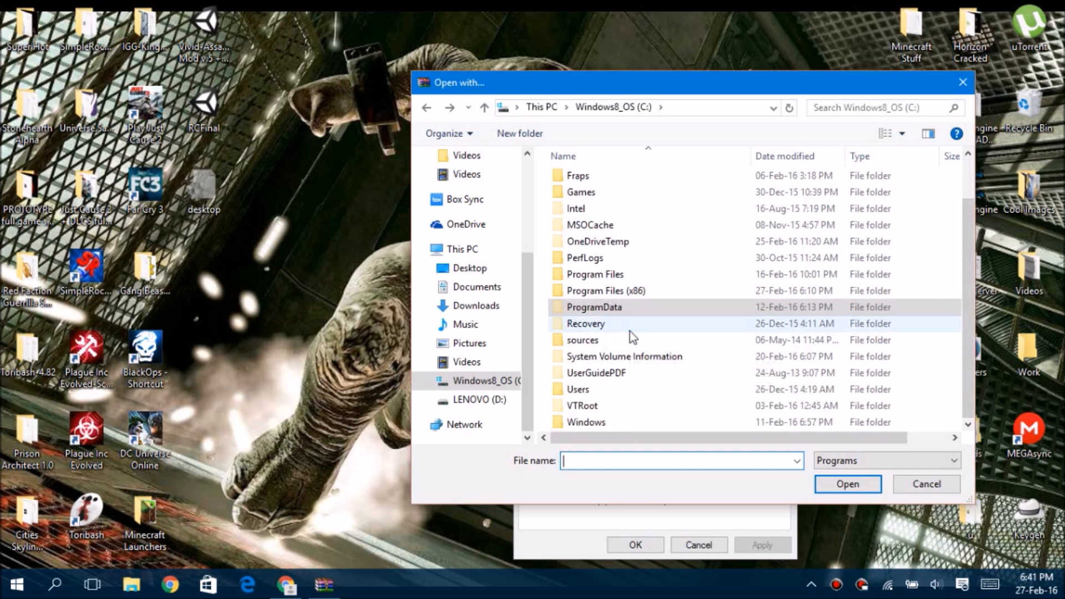
{"action": "left_click", "coordinate": [583, 340]}
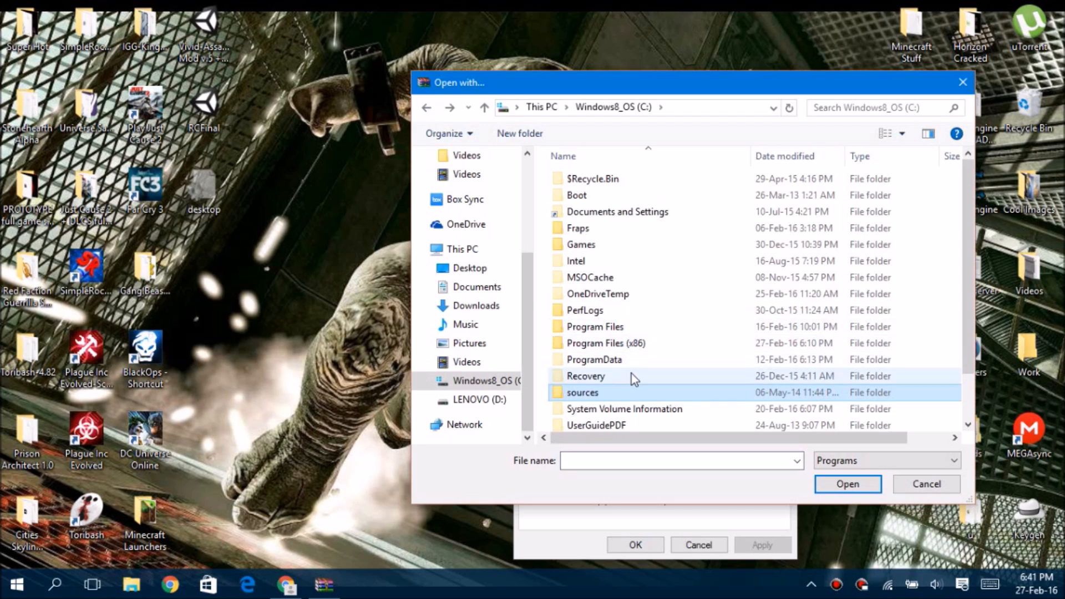
{"action": "scroll", "scroll_direction": "down", "scroll_amount": 3}
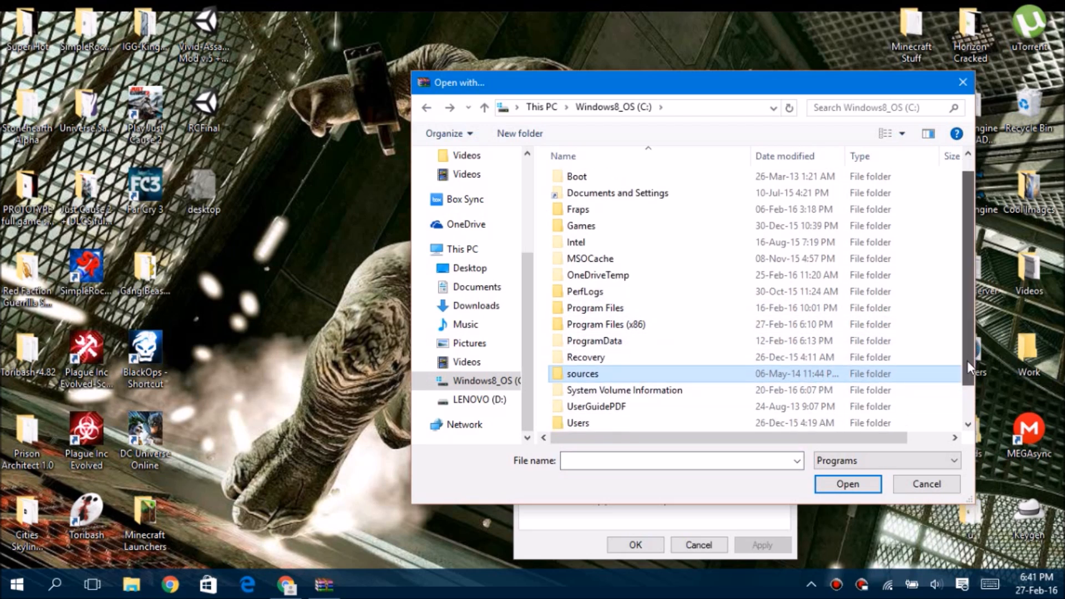
{"action": "type", "text": "w"}
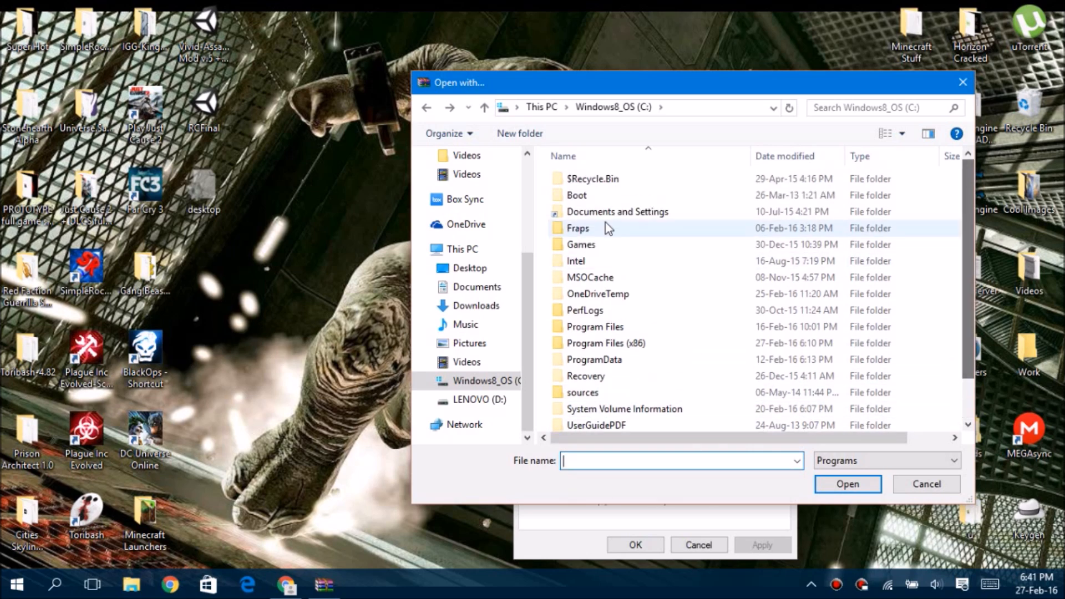
{"action": "double_click", "coordinate": [617, 211]}
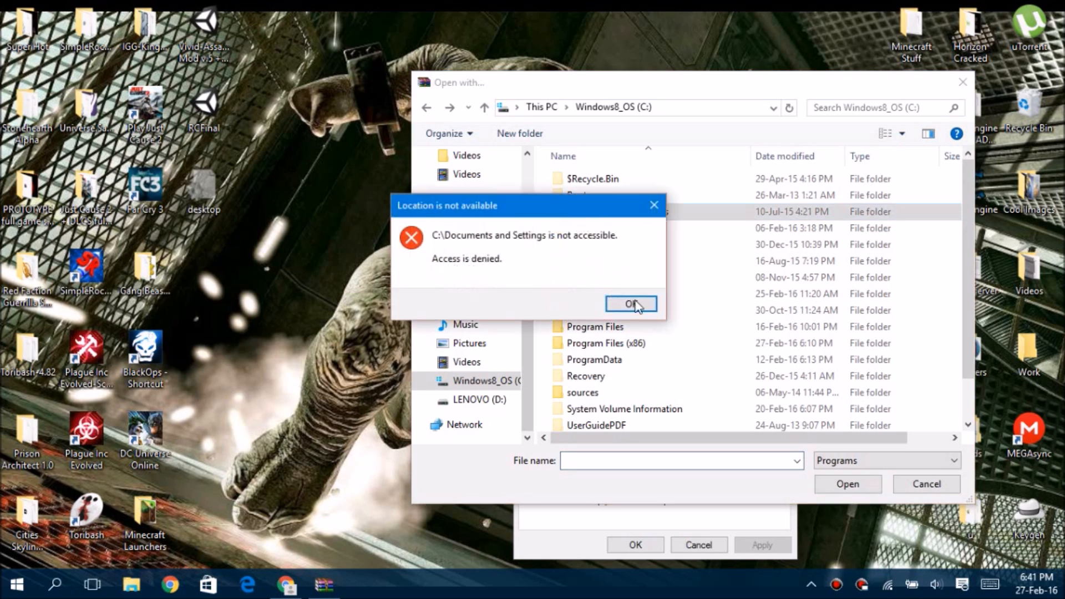
{"action": "left_click", "coordinate": [630, 304]}
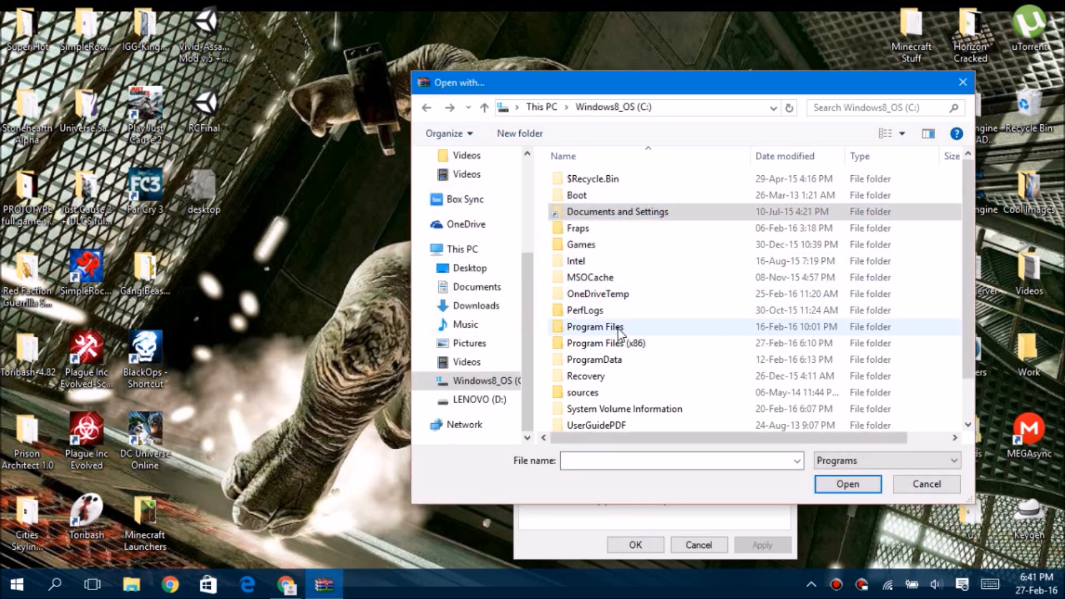
Open Program Files (x86) and choose WinRAR as the file's opening app.
{"action": "scroll", "scroll_direction": "down", "scroll_amount": 3}
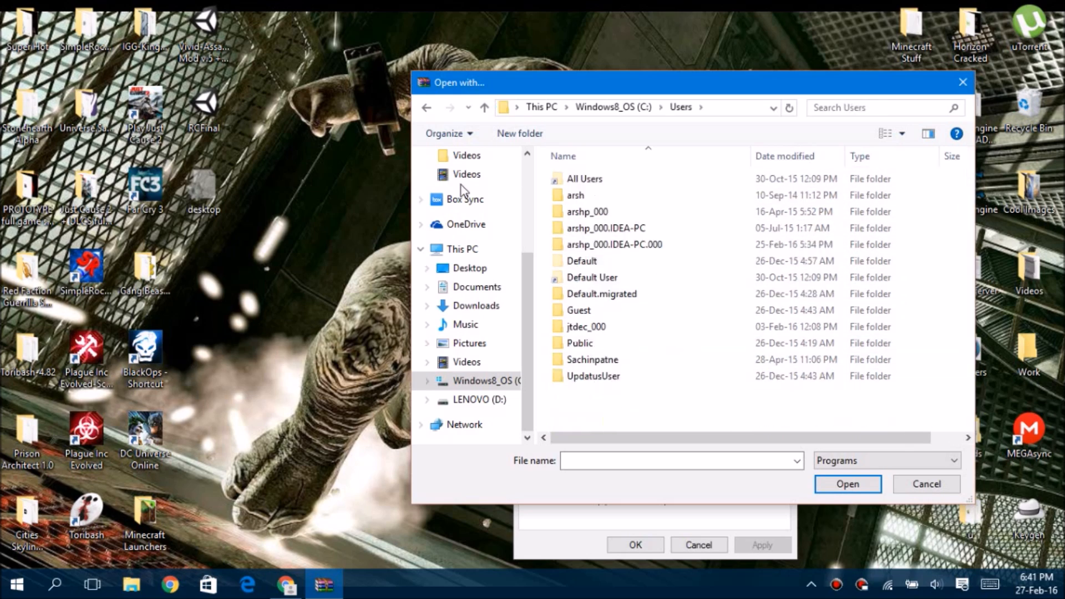
{"action": "left_click", "coordinate": [427, 107]}
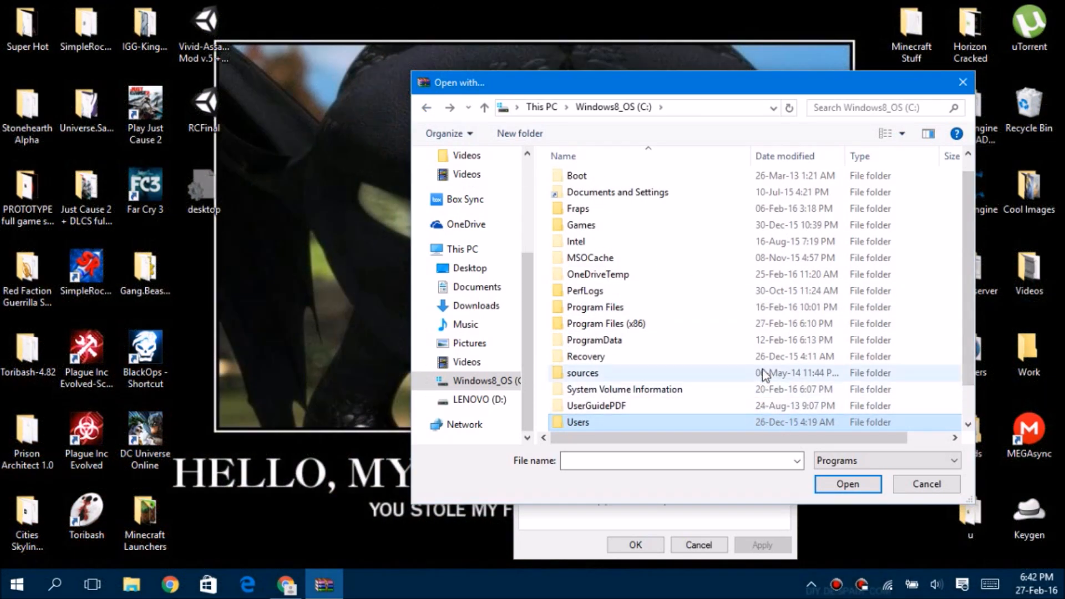
{"action": "mouse_move", "coordinate": [697, 374]}
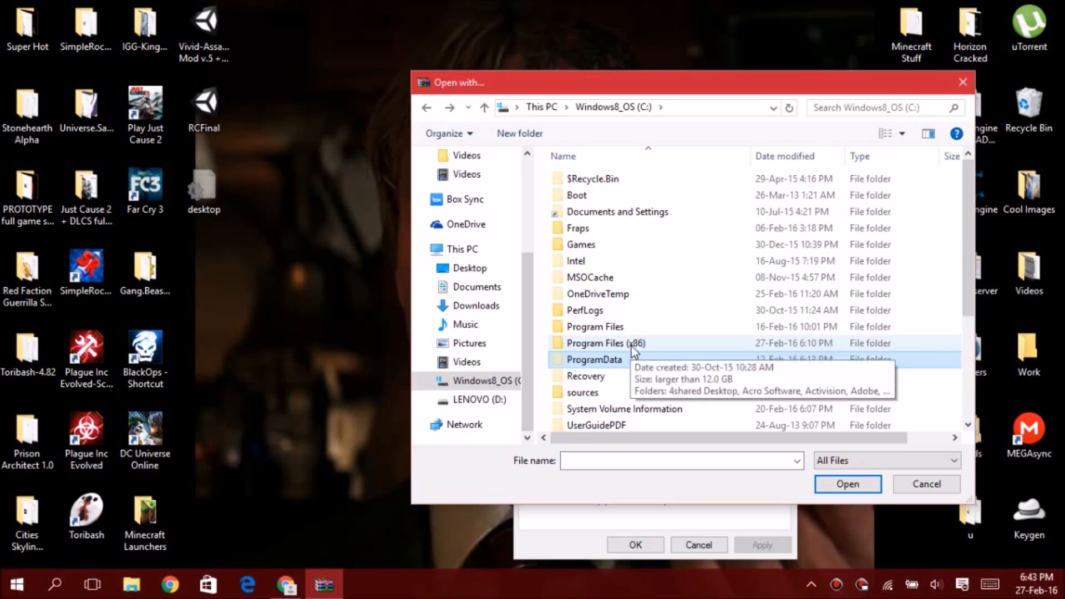
{"action": "double_click", "coordinate": [604, 343]}
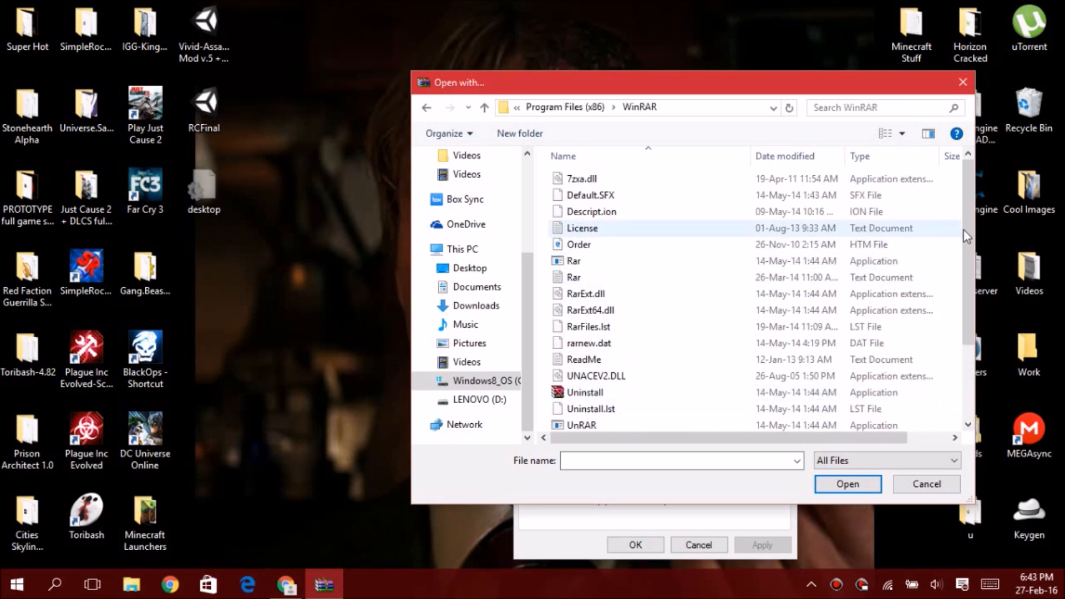
{"action": "left_click", "coordinate": [585, 390]}
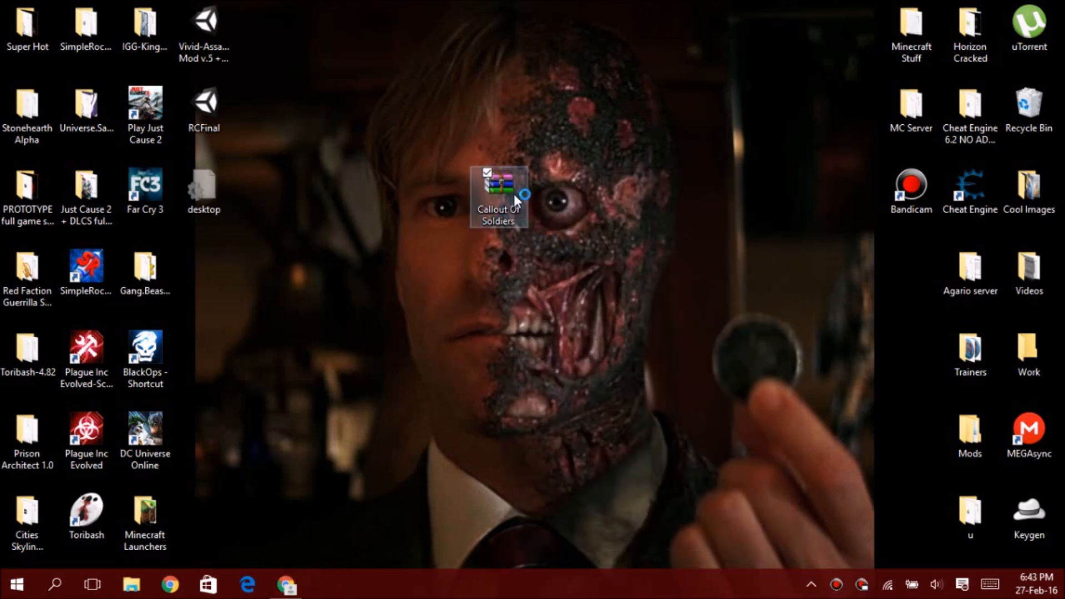
Open Callout Of Soldiers.mod in WinRAR, then search Windows for %appdata%.
{"action": "double_click", "coordinate": [497, 197]}
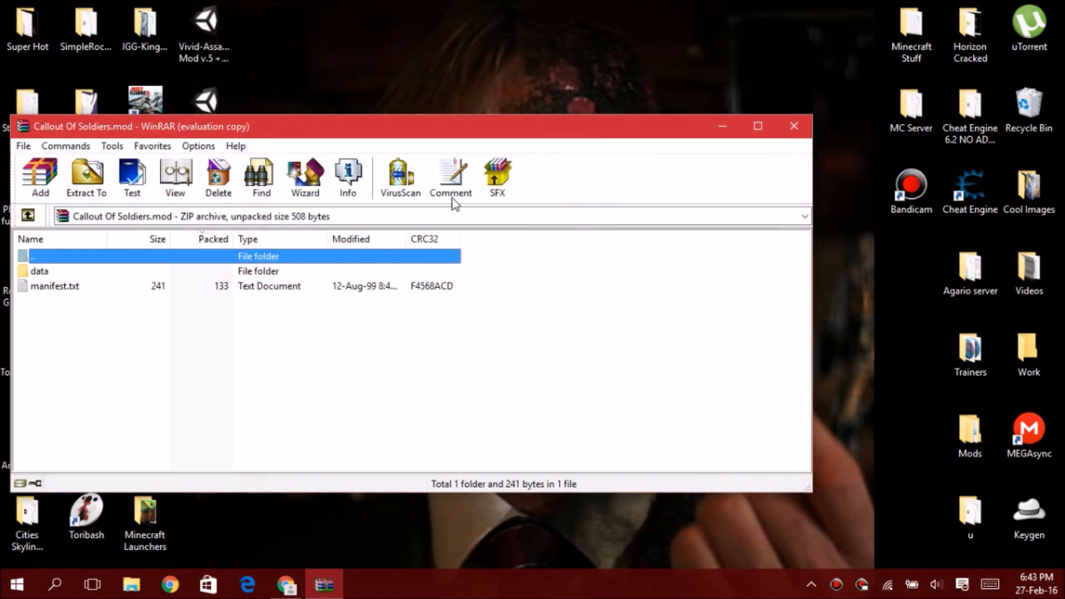
{"action": "left_click", "coordinate": [55, 286]}
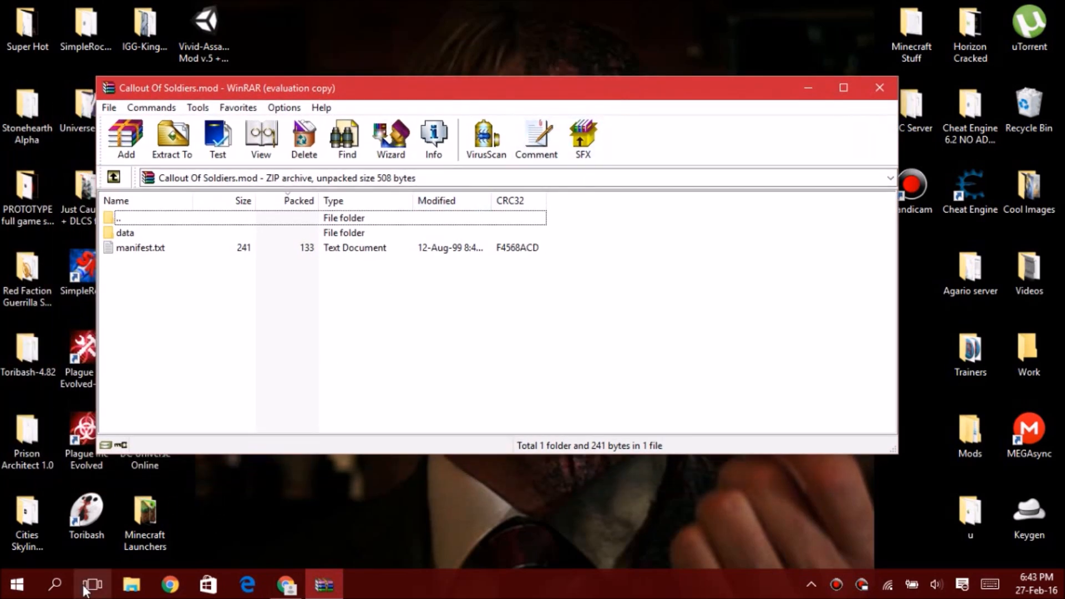
{"action": "left_click", "coordinate": [55, 585]}
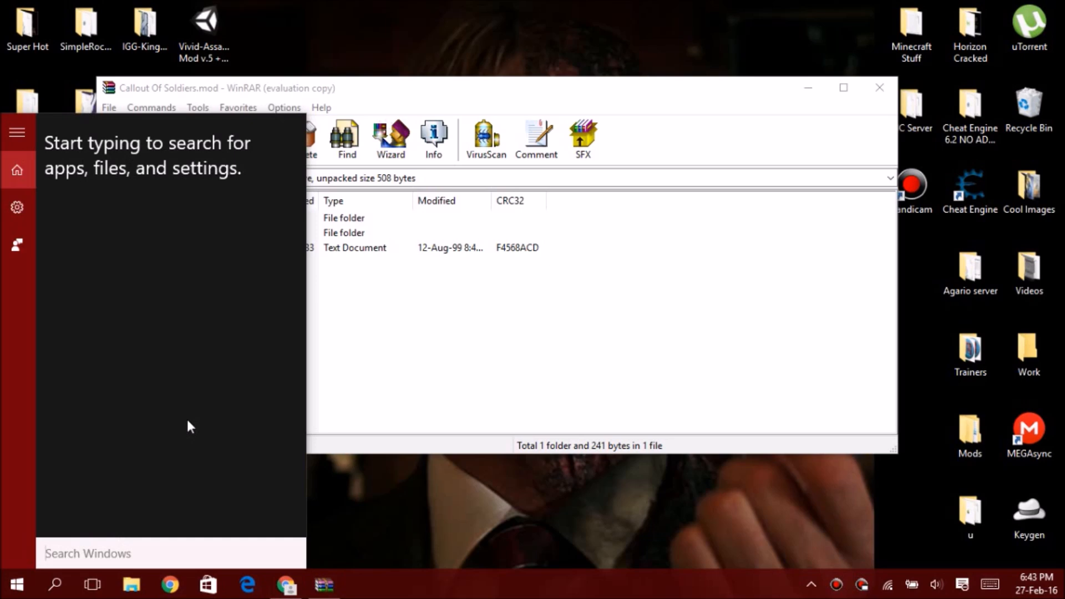
{"action": "type", "text": "%appd"}
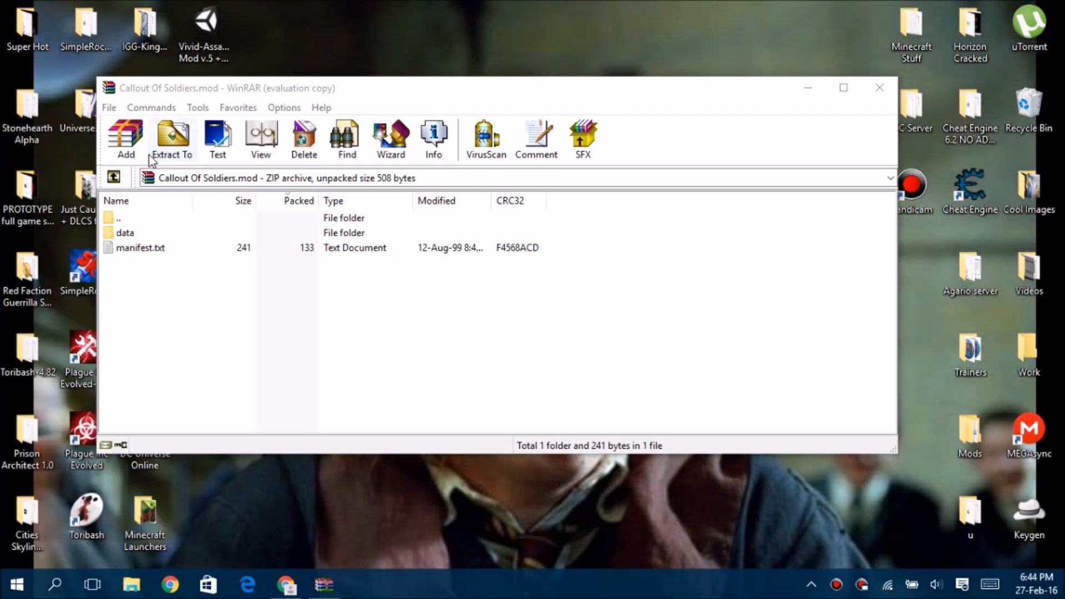
Navigate from Roaming up to AppData\Local\Introversion\Prison Architect\mods, showing six mod folders.
{"action": "left_click", "coordinate": [130, 585]}
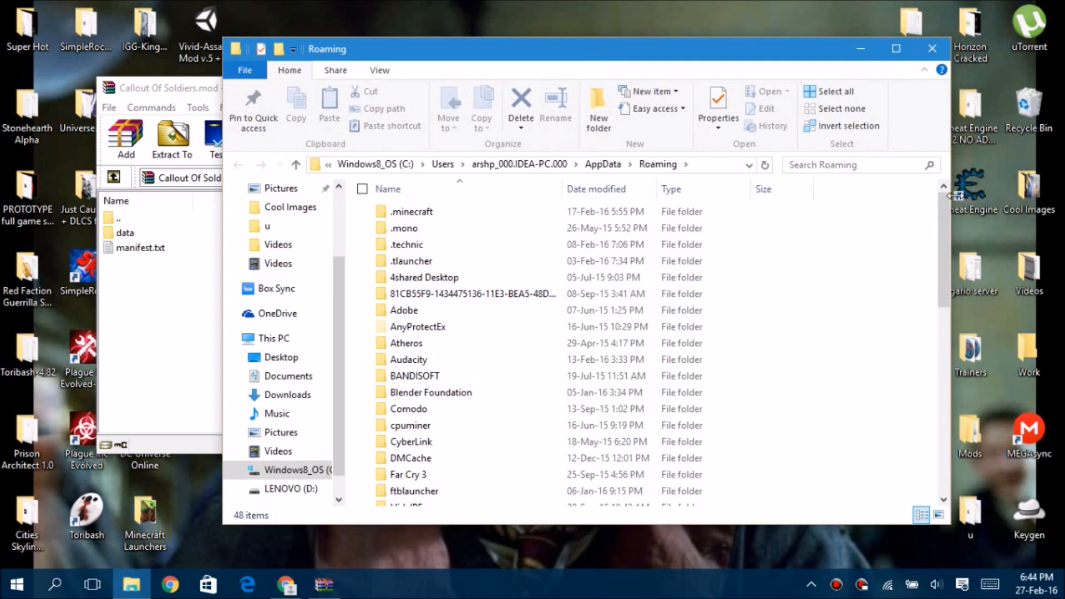
{"action": "scroll", "scroll_direction": "down", "scroll_amount": 3}
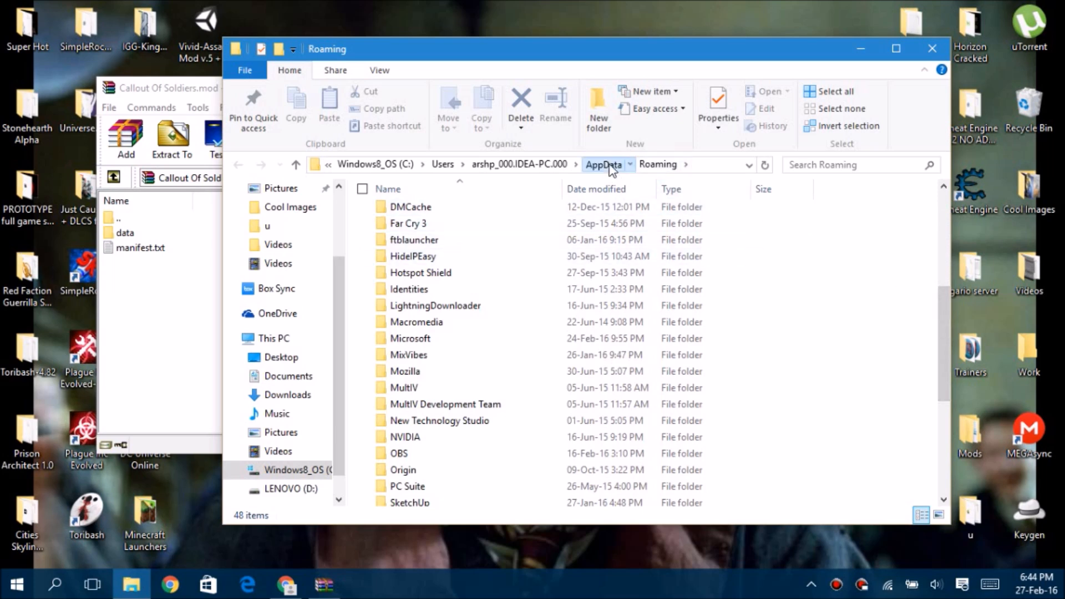
{"action": "left_click", "coordinate": [603, 164]}
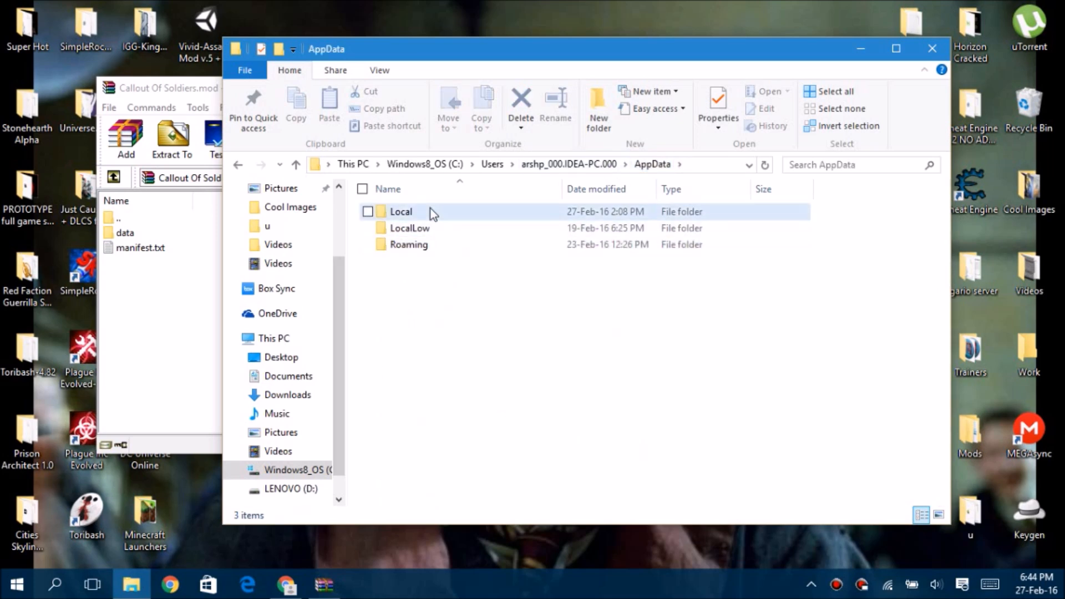
{"action": "double_click", "coordinate": [401, 212]}
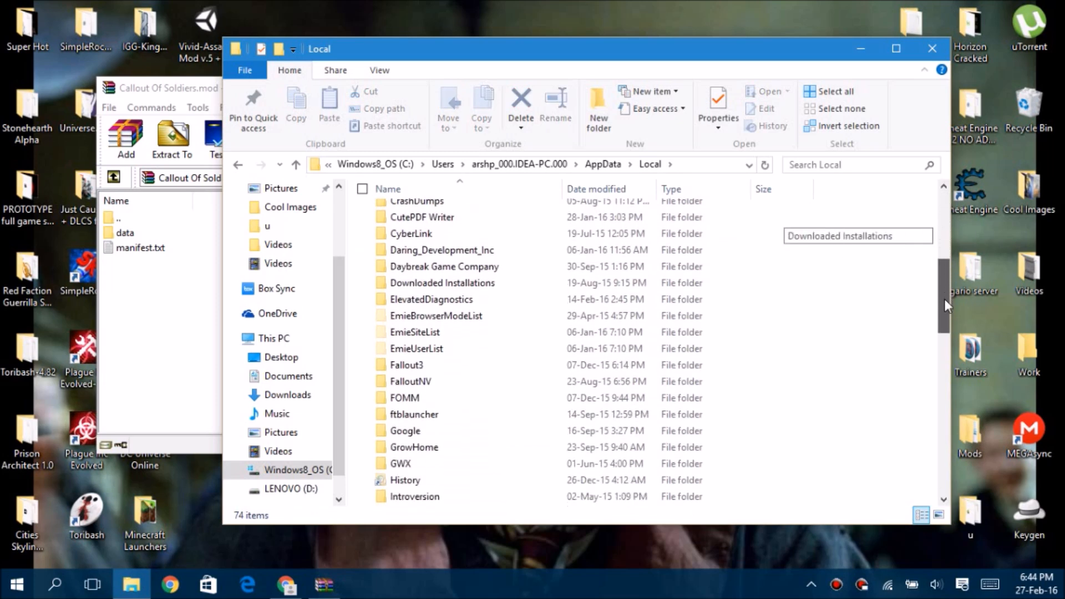
{"action": "scroll", "scroll_direction": "down", "scroll_amount": 3}
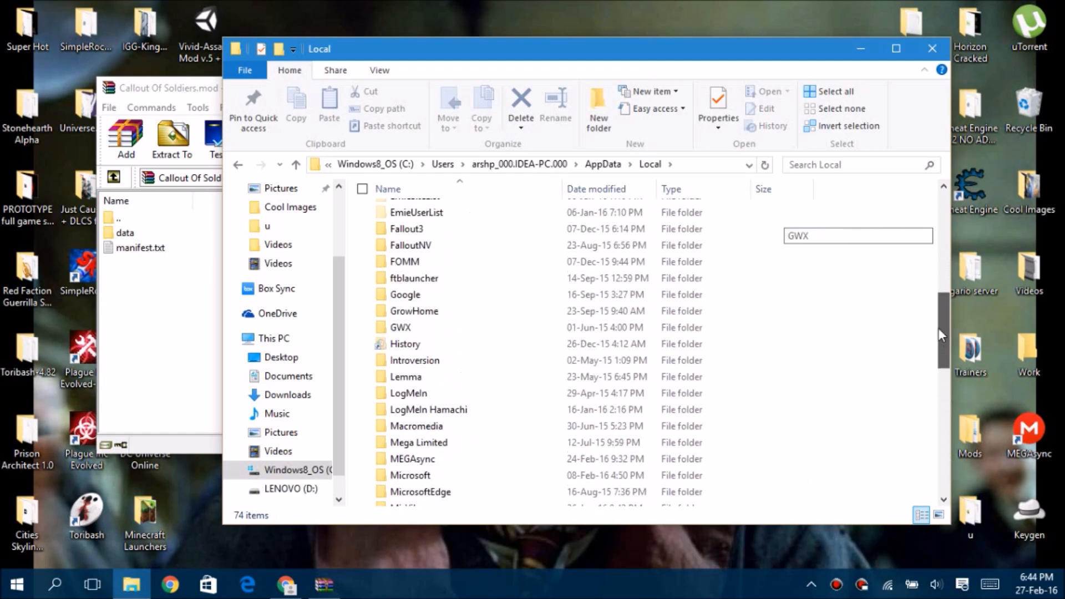
{"action": "scroll", "scroll_direction": "down", "scroll_amount": 3}
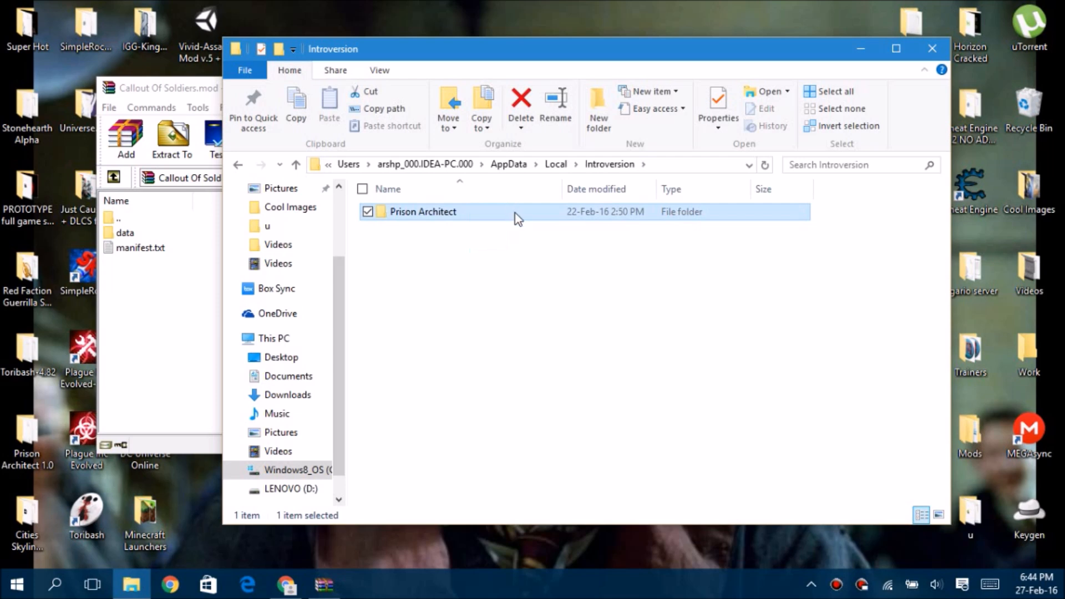
{"action": "double_click", "coordinate": [423, 211]}
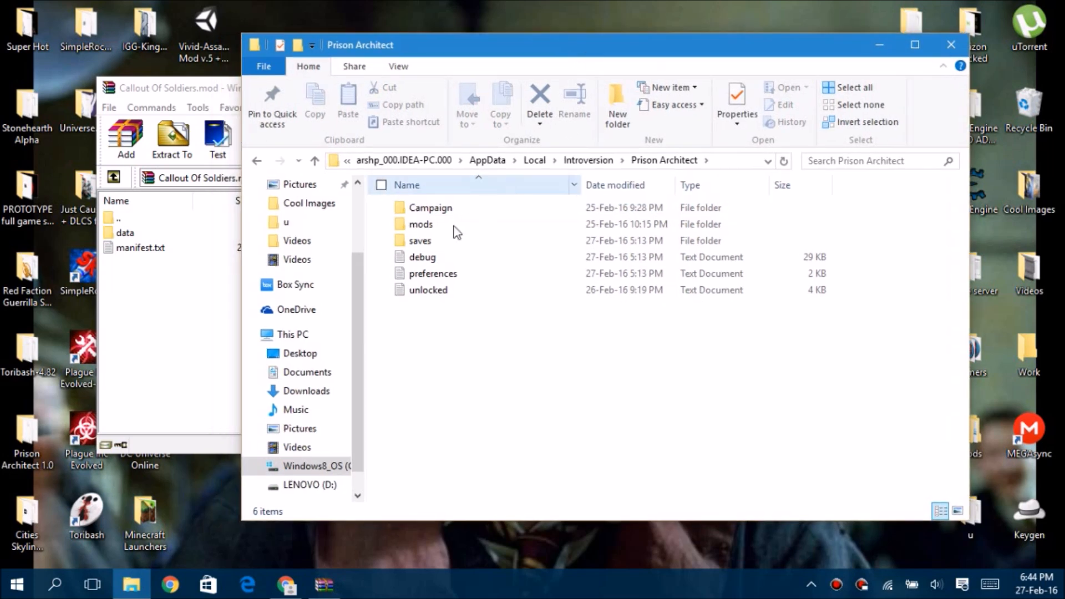
{"action": "double_click", "coordinate": [420, 224]}
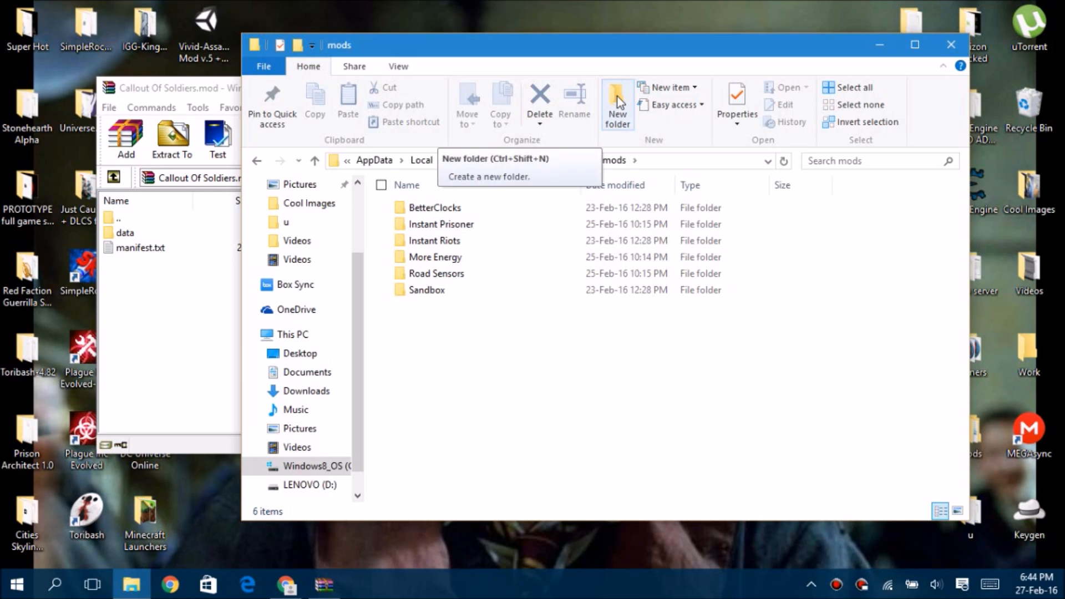
Create a new 'Callout To Da Soldiers' folder inside mods and open it.
{"action": "left_click", "coordinate": [617, 102]}
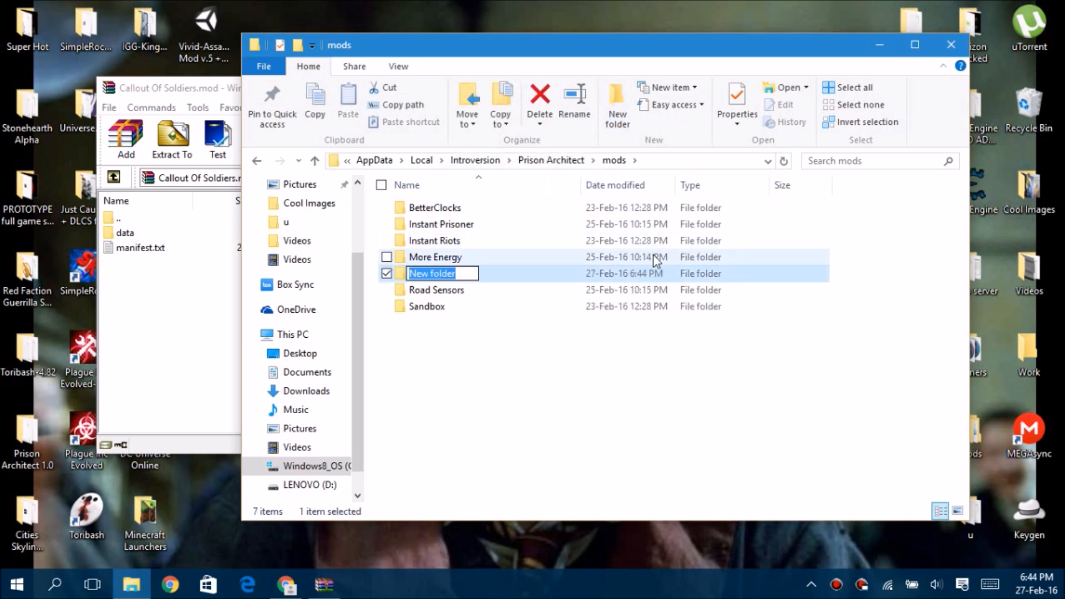
{"action": "type", "text": "Callout"}
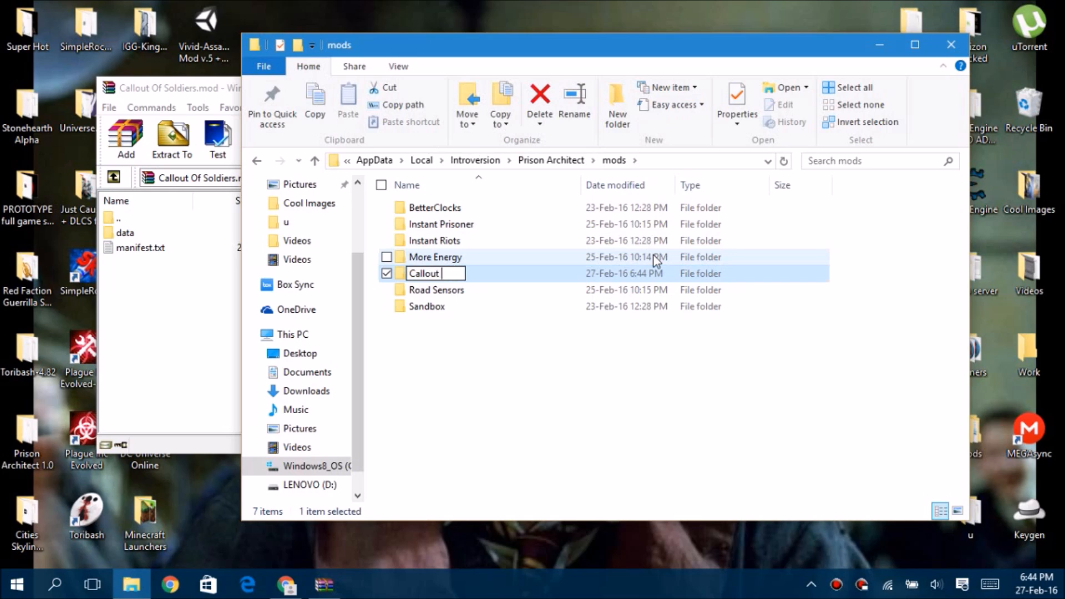
{"action": "type", "text": "To Da Sol"}
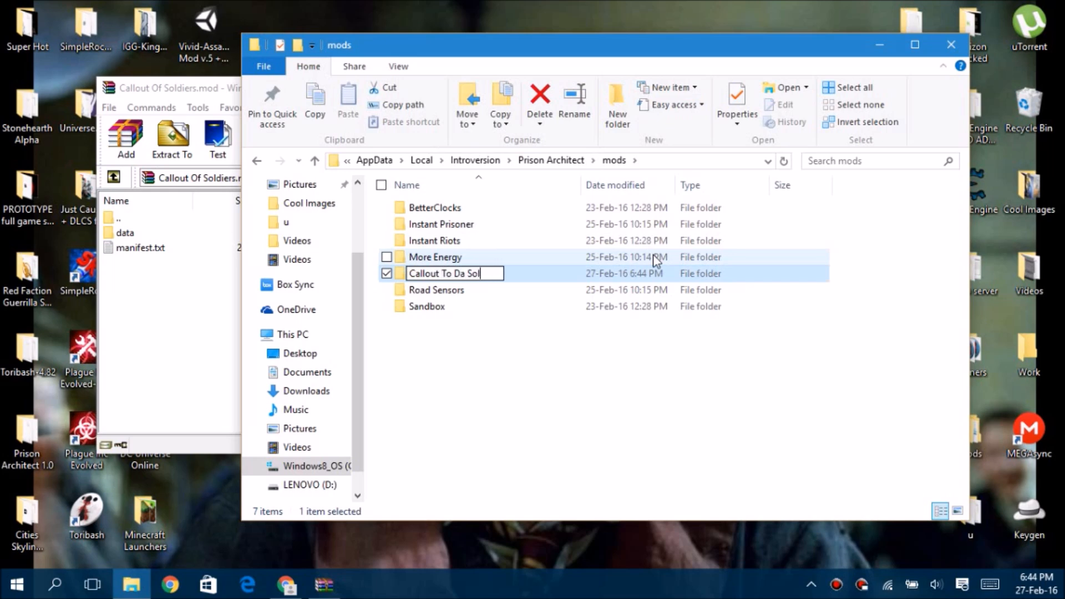
{"action": "key", "text": "Enter"}
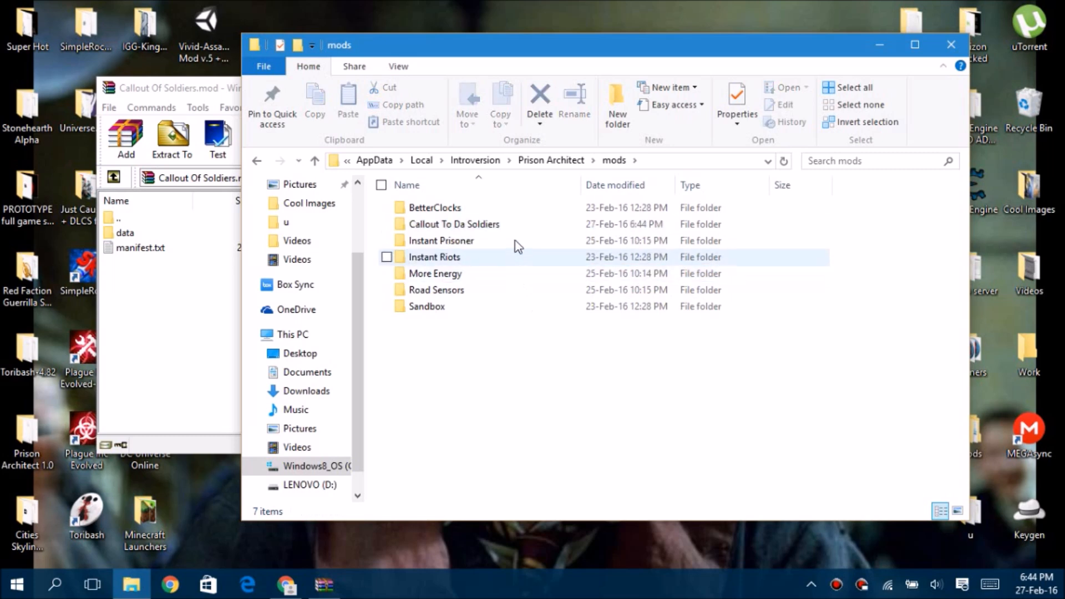
{"action": "double_click", "coordinate": [454, 223]}
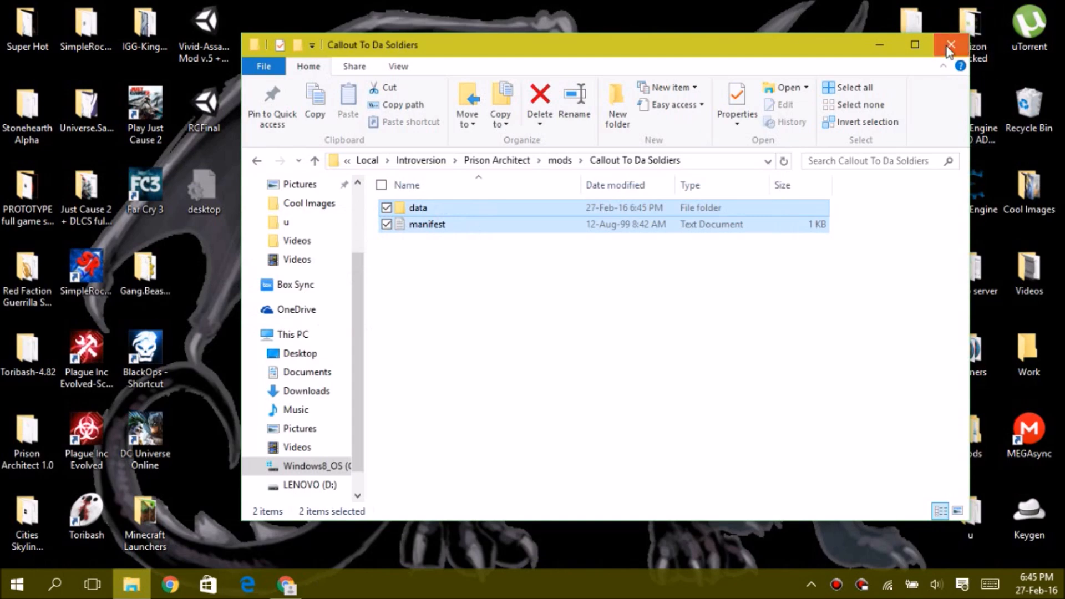
Close the Callout To Da Soldiers window and confirm permanent deletion of the two leftover items.
{"action": "left_click", "coordinate": [950, 45]}
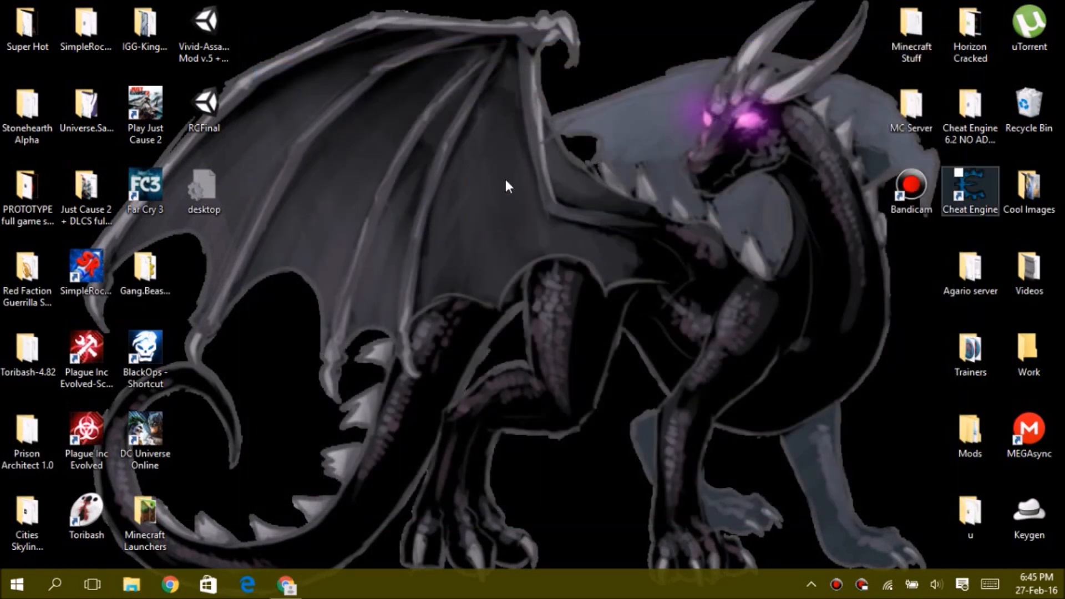
{"action": "left_click", "coordinate": [969, 34]}
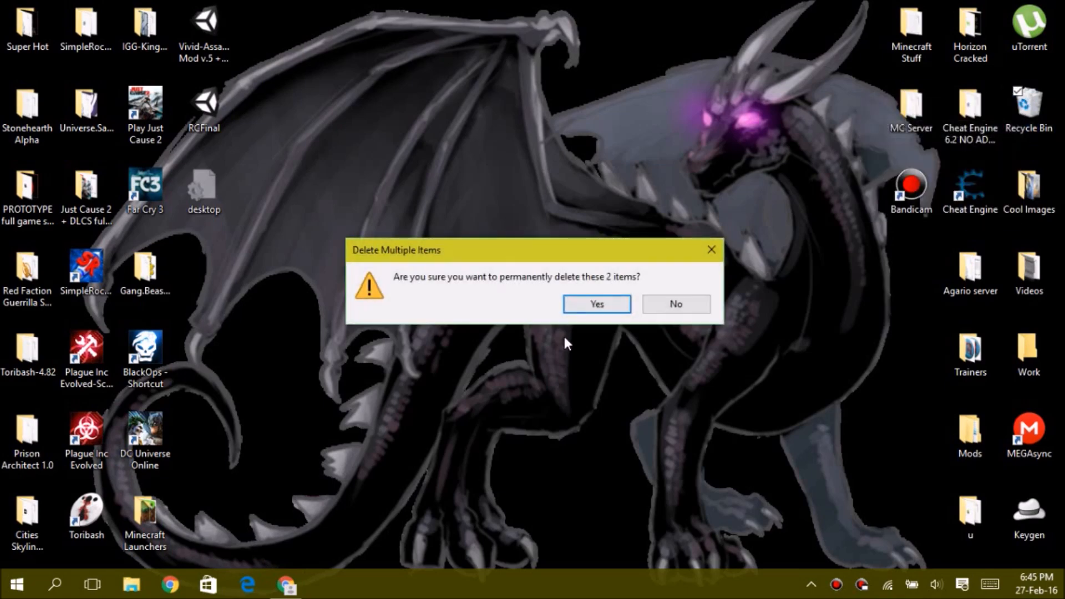
{"action": "left_click", "coordinate": [596, 304]}
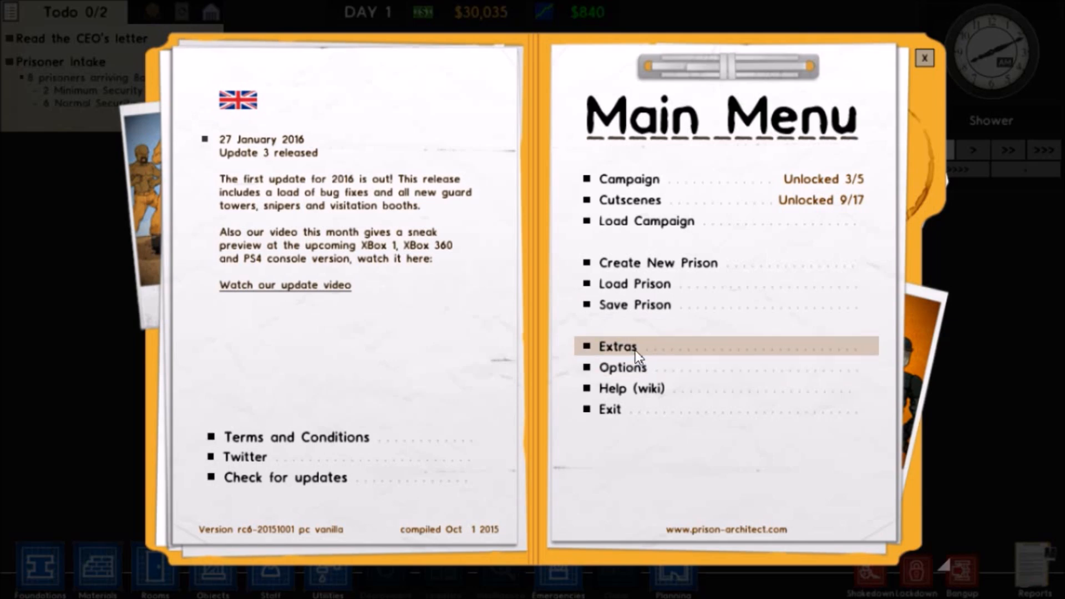
Check Extras > Mods for an active 'Callout to soldiers!' mod, visit Options, then resume the prison.
{"action": "left_click", "coordinate": [616, 346]}
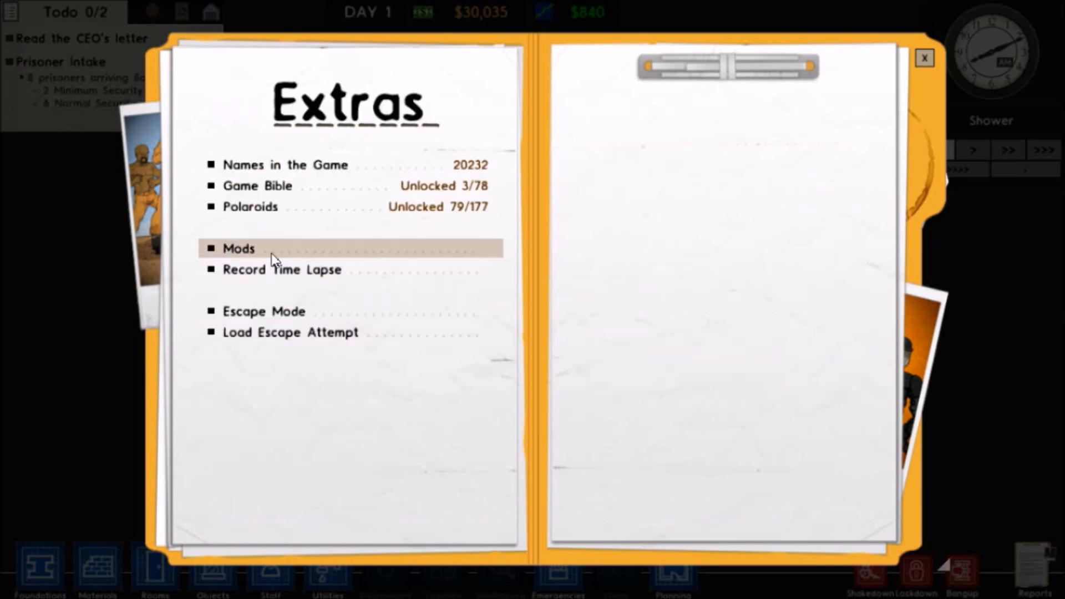
{"action": "left_click", "coordinate": [238, 248]}
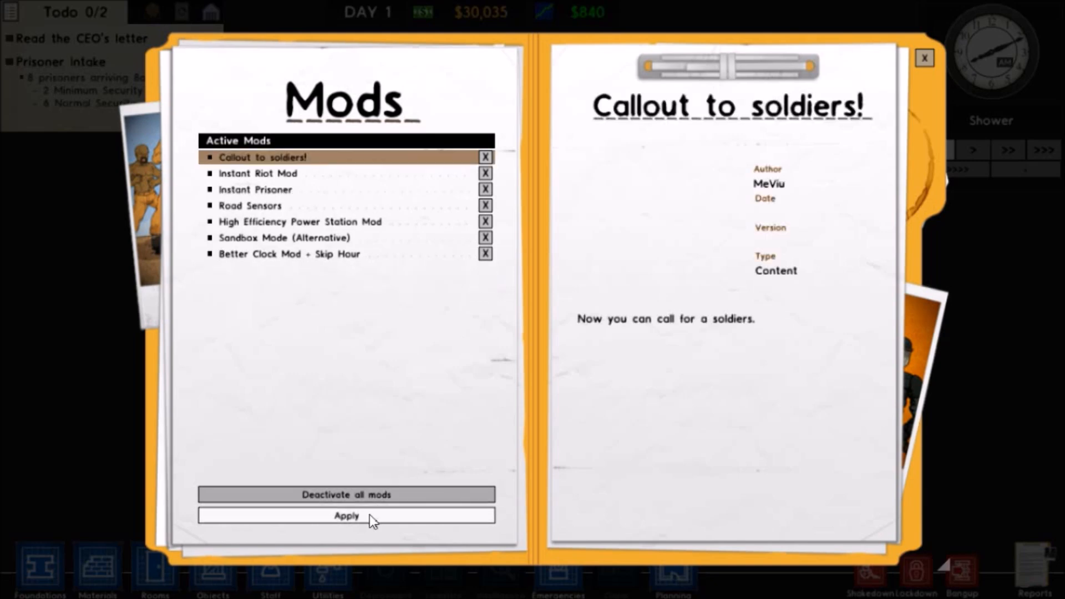
{"action": "mouse_move", "coordinate": [376, 518]}
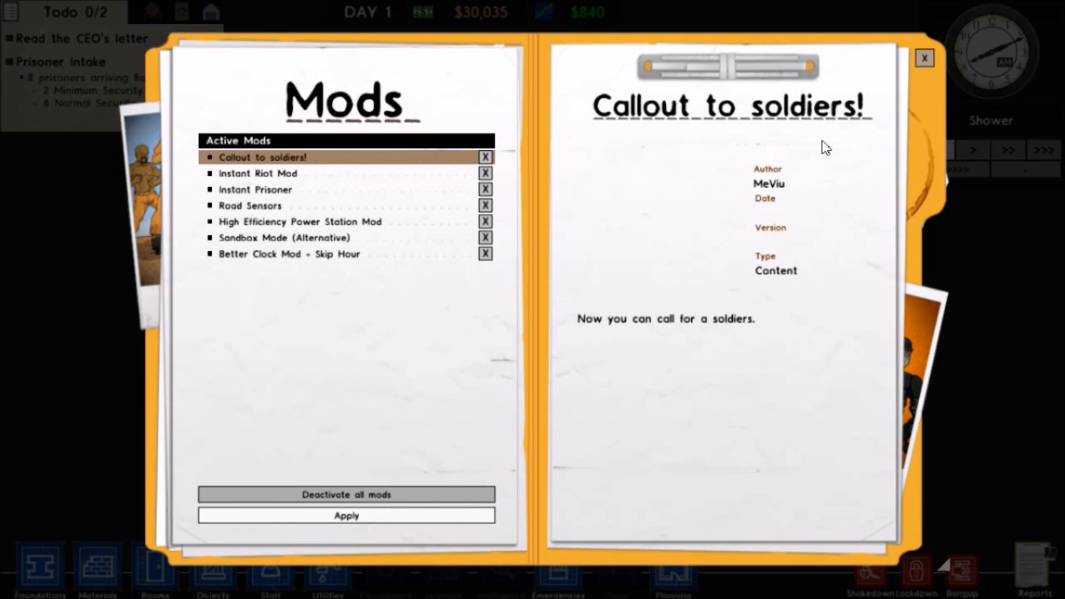
{"action": "left_click", "coordinate": [925, 58]}
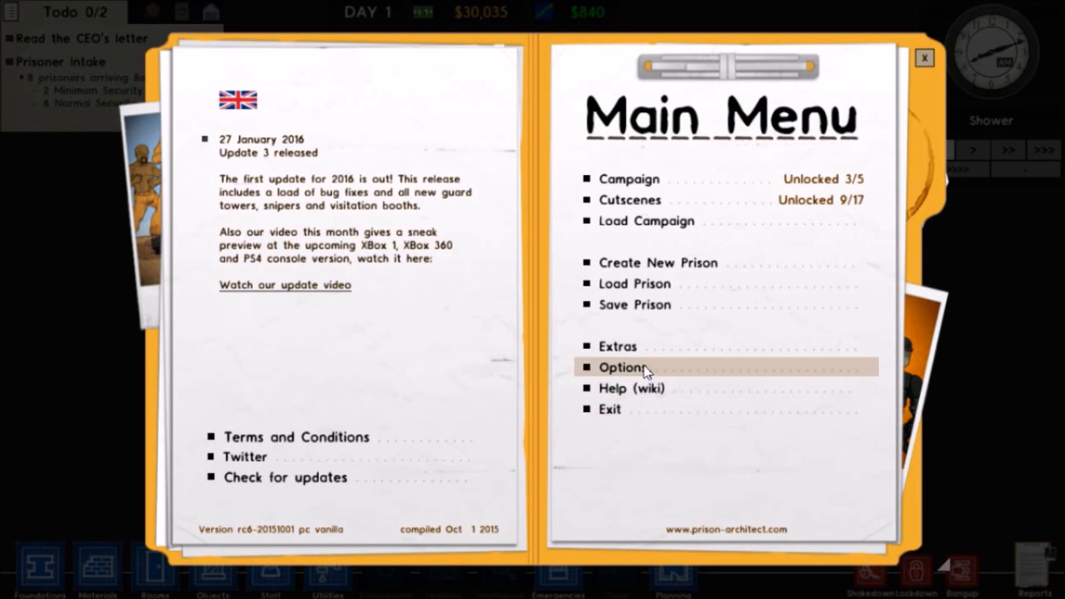
{"action": "left_click", "coordinate": [620, 366]}
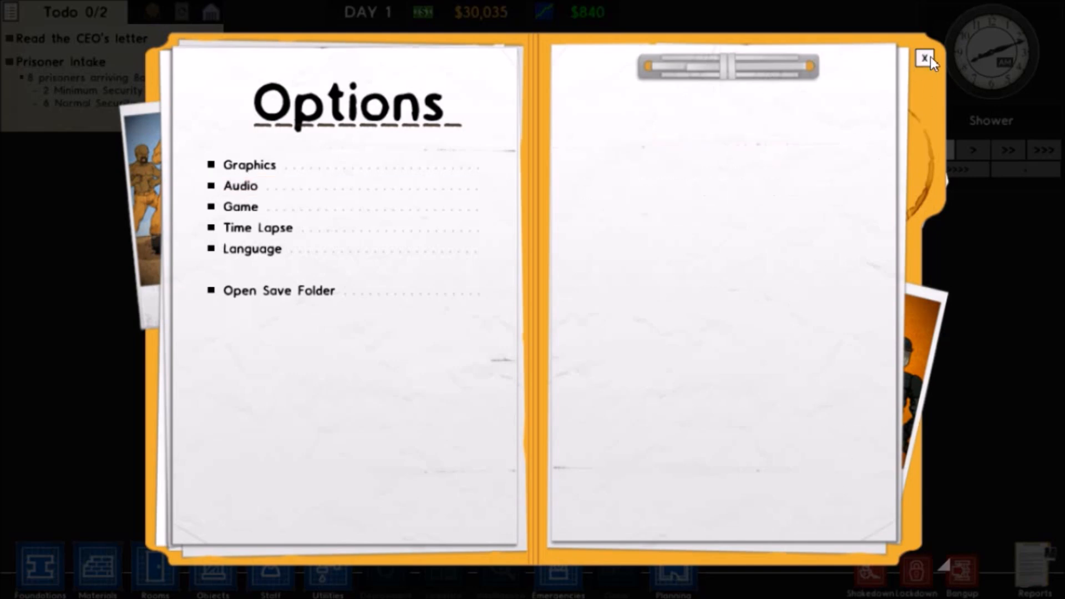
{"action": "left_click", "coordinate": [925, 58]}
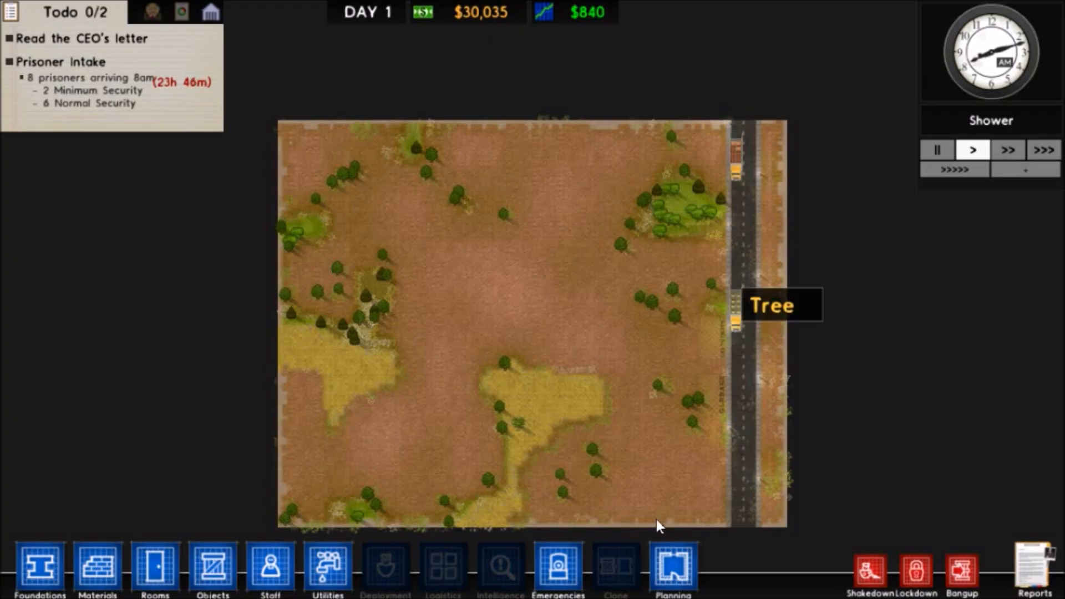
Send soldier squads from the Emergencies menu and watch the troop trucks arrive.
{"action": "left_click", "coordinate": [558, 570]}
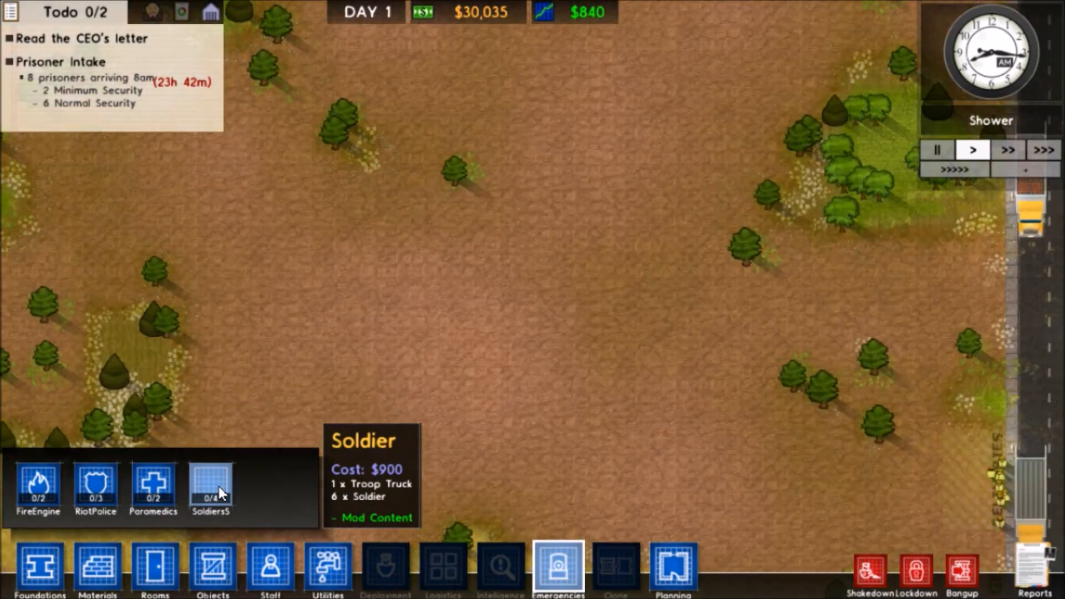
{"action": "left_click", "coordinate": [211, 488]}
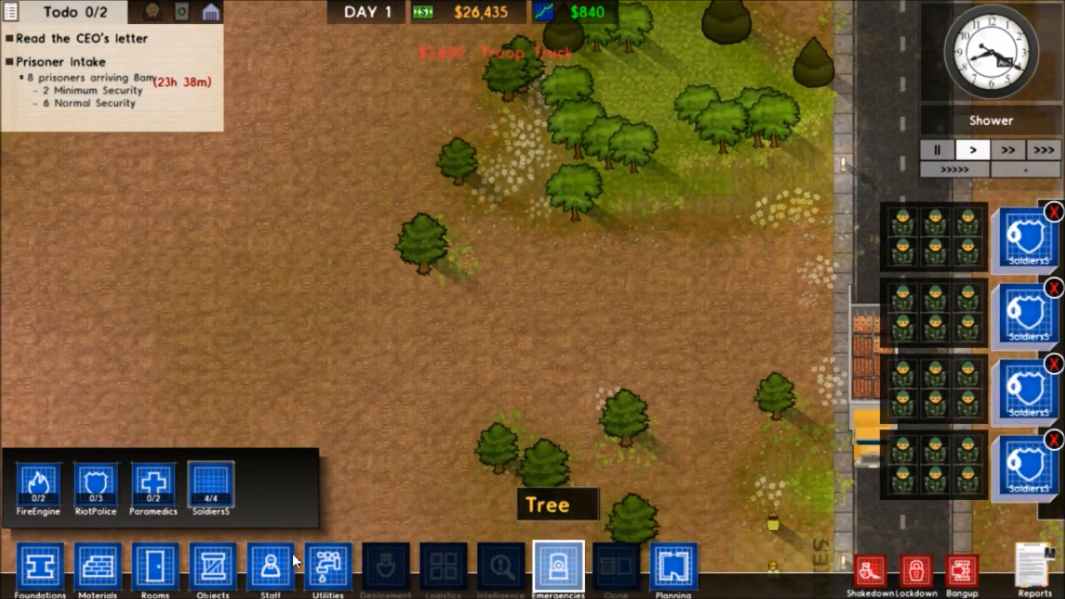
{"action": "left_click", "coordinate": [269, 569]}
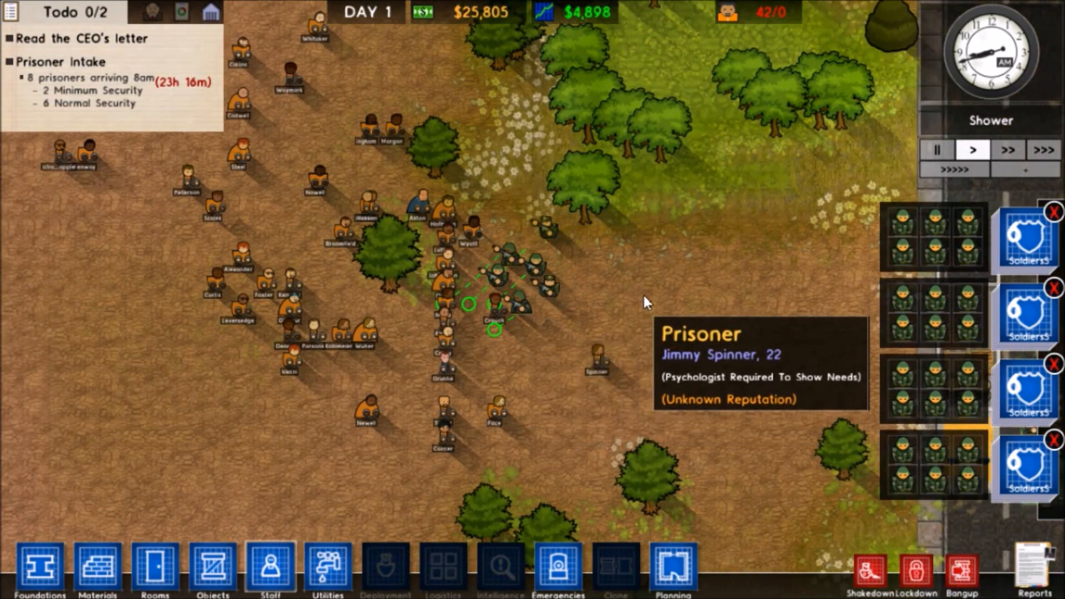
{"action": "scroll", "scroll_direction": "up", "scroll_amount": 3}
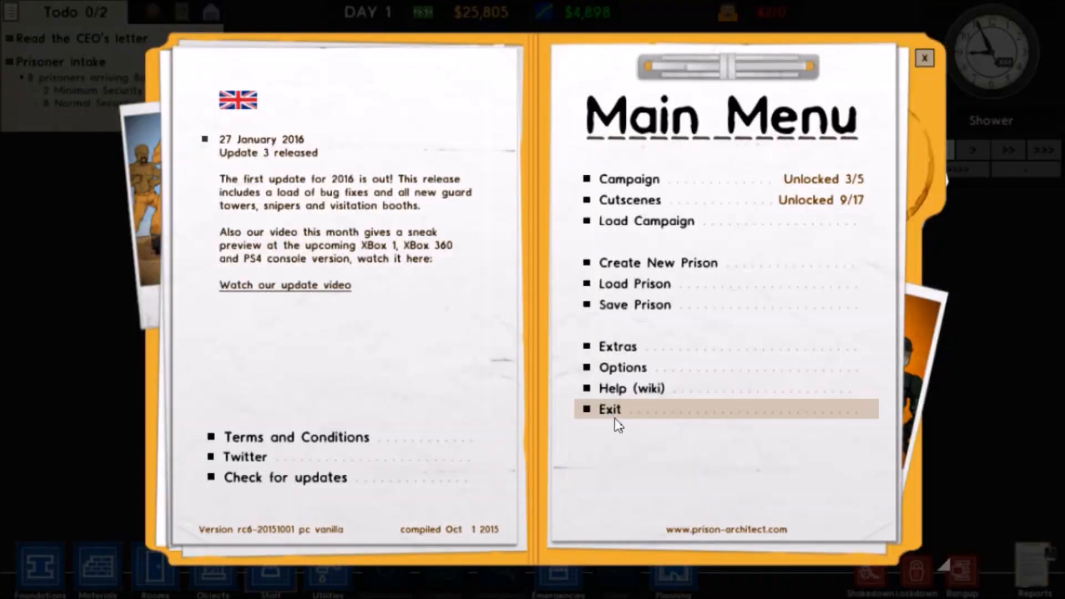
Exit Prison Architect from its Main Menu.
{"action": "left_click", "coordinate": [609, 408]}
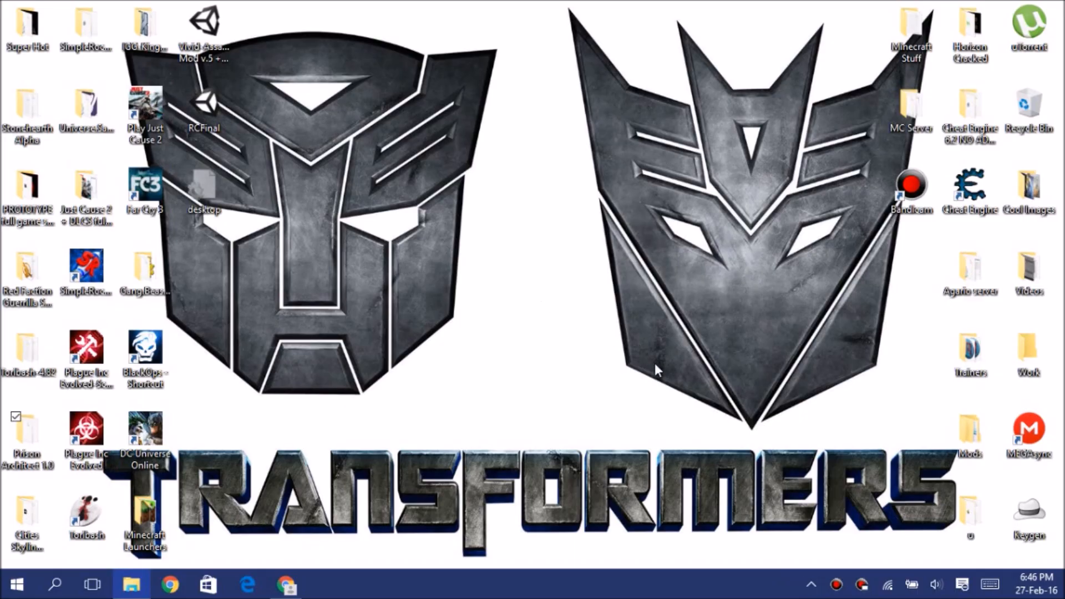
{"action": "mouse_move", "coordinate": [511, 272]}
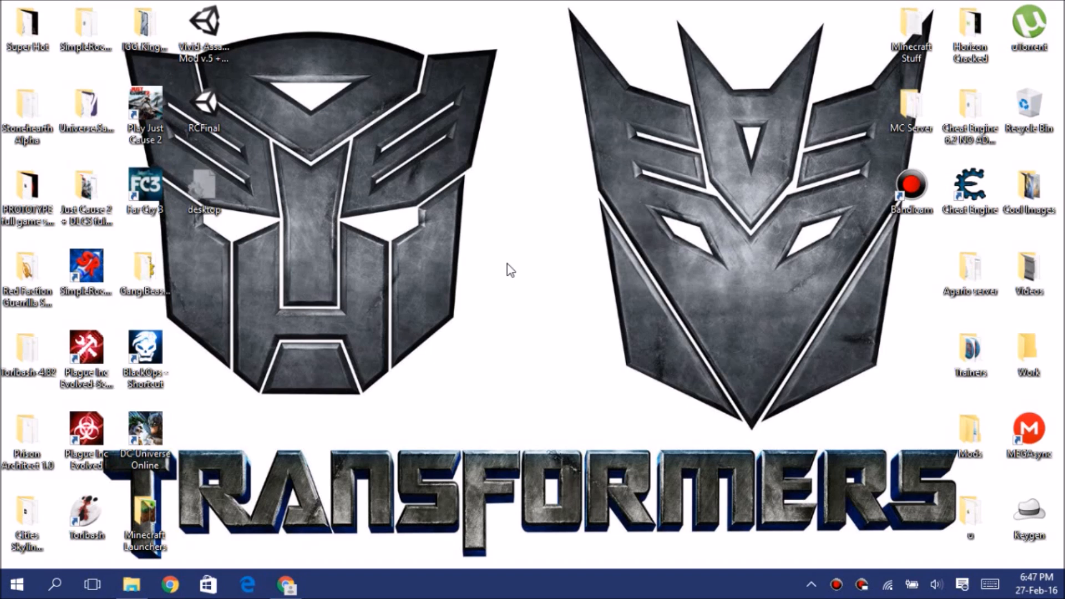
{"action": "mouse_move", "coordinate": [533, 53]}
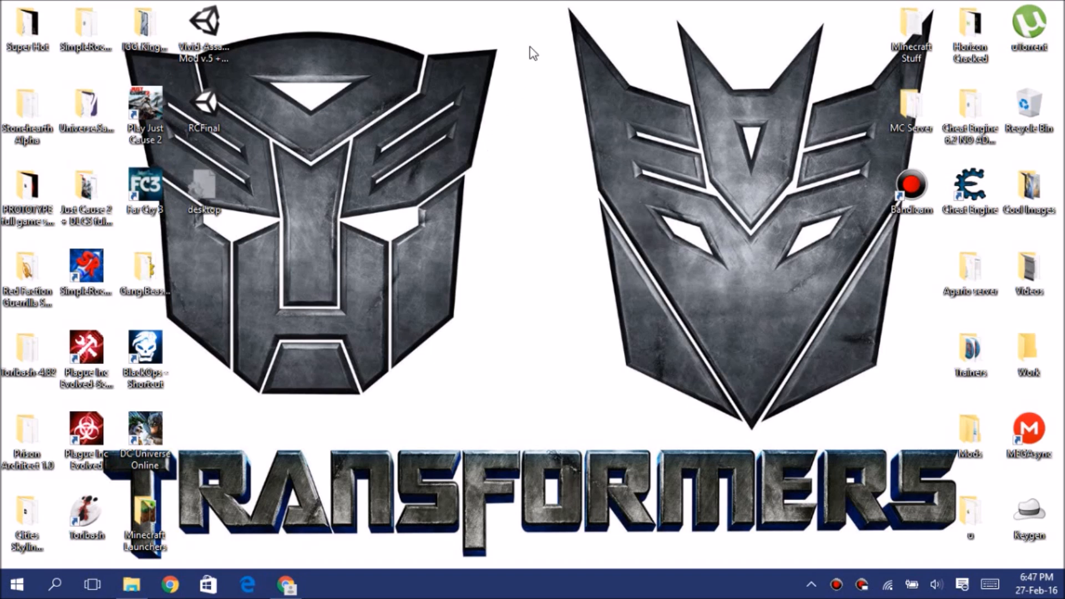
{"action": "mouse_move", "coordinate": [520, 27]}
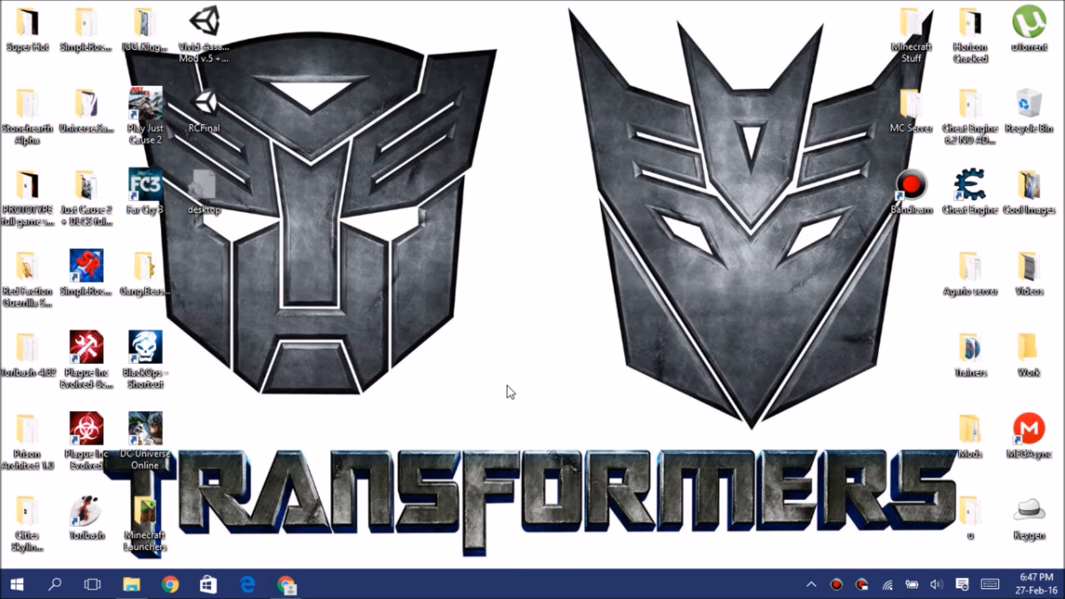
{"action": "mouse_move", "coordinate": [536, 12]}
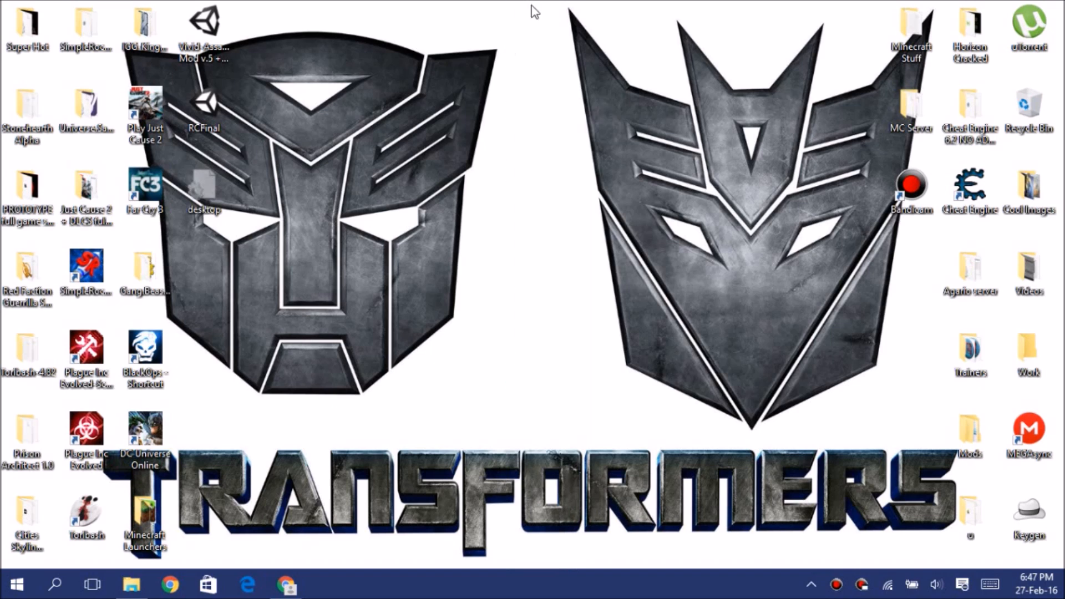
{"action": "mouse_move", "coordinate": [549, 63]}
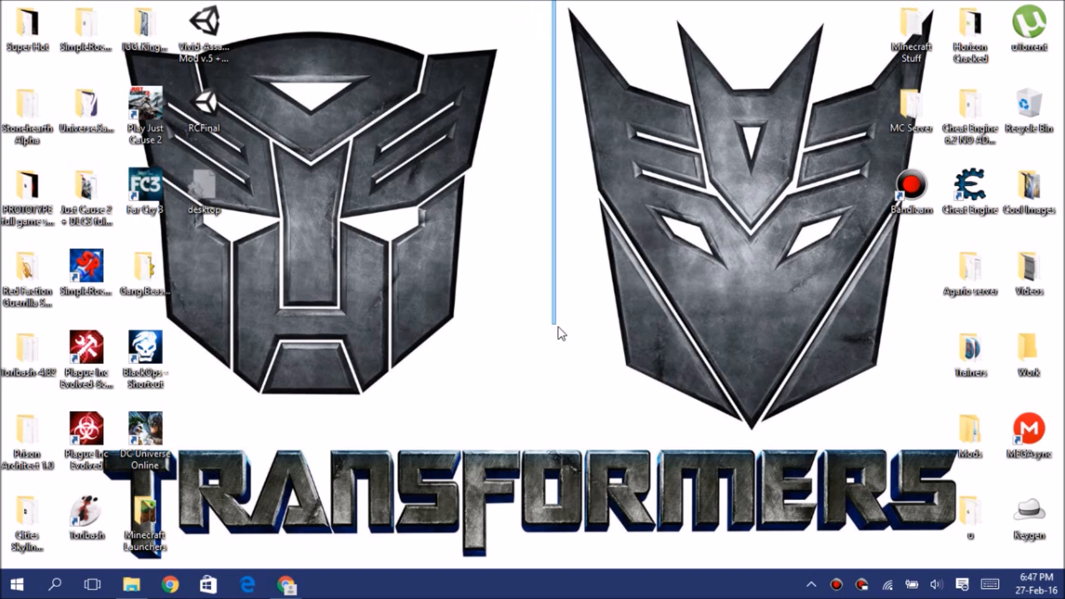
{"action": "mouse_move", "coordinate": [557, 380]}
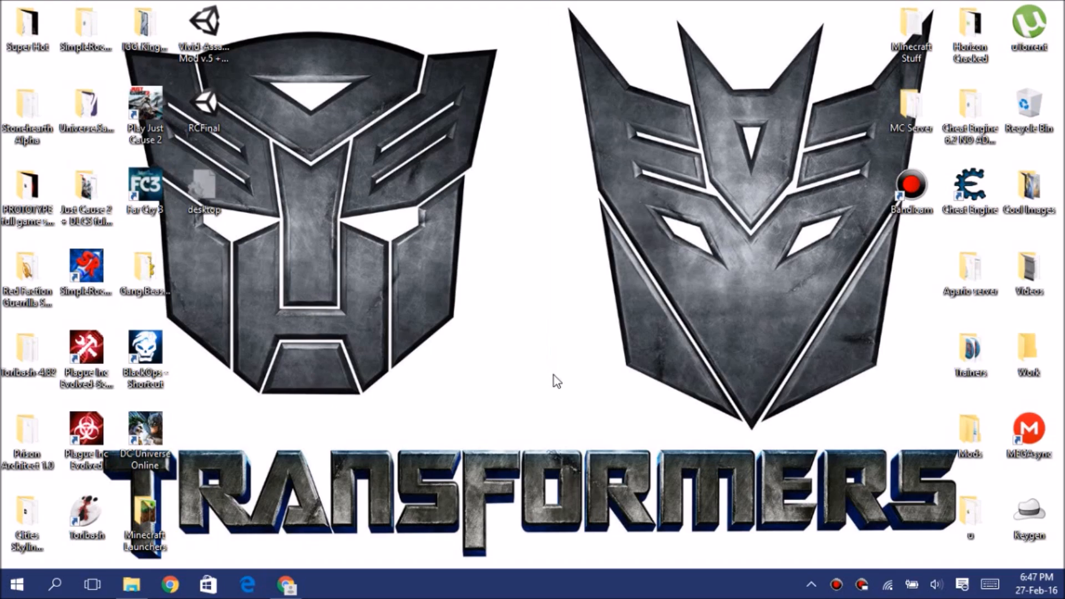